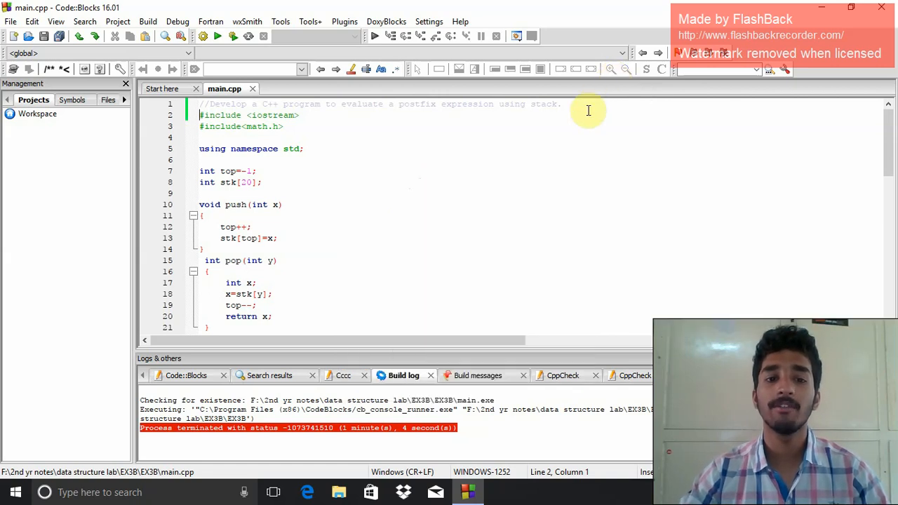
pyautogui.moveTo(585, 131)
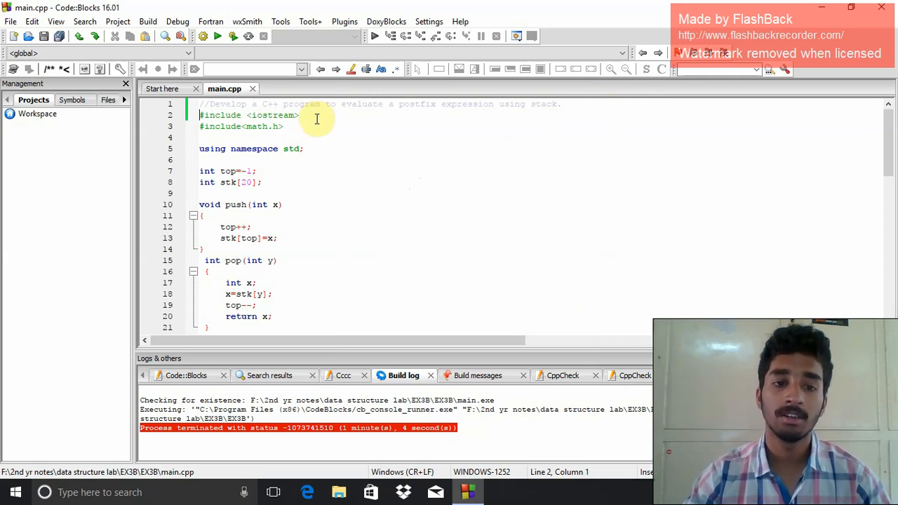
pyautogui.moveTo(302, 127)
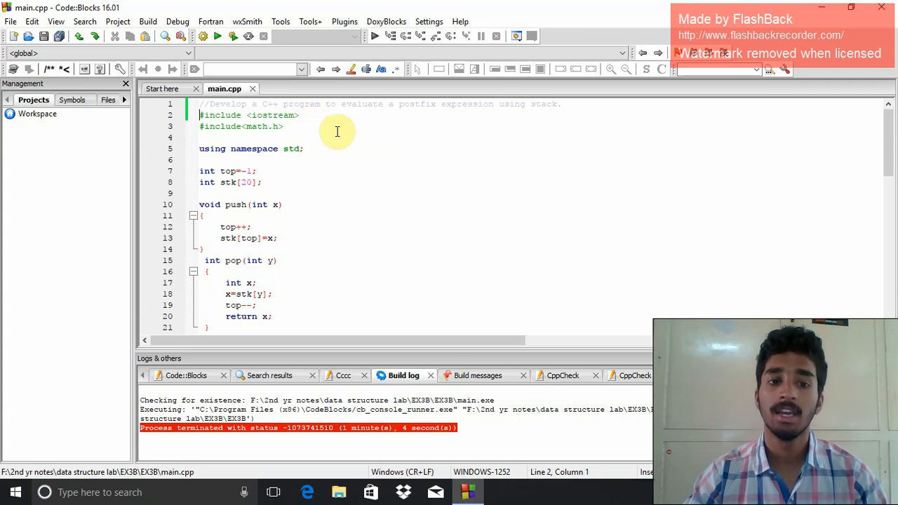
# Step: Scroll down through the postfix-evaluation program source
pyautogui.scroll(-3)
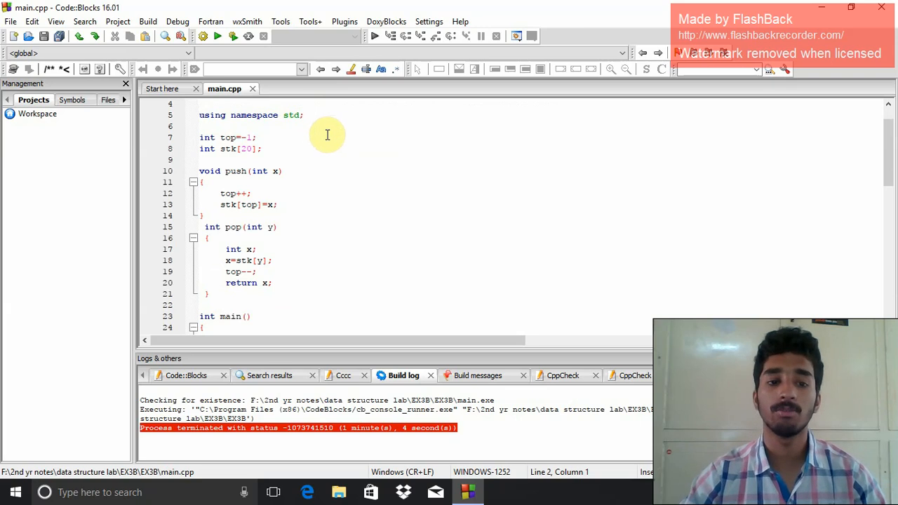
pyautogui.scroll(-3)
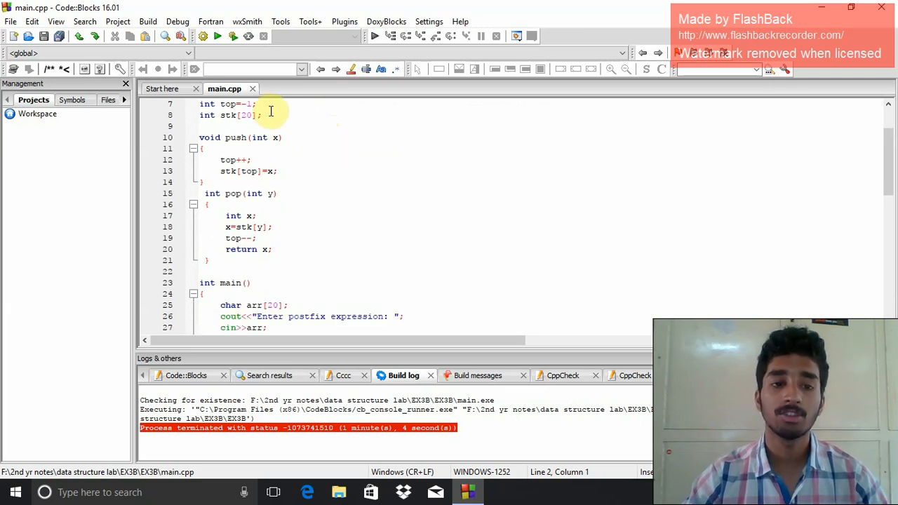
pyautogui.moveTo(272, 117)
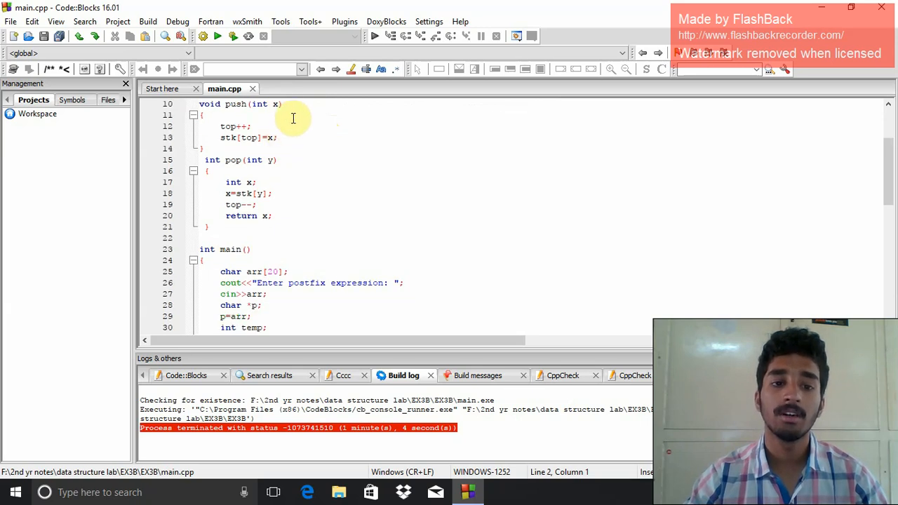
pyautogui.moveTo(291, 162)
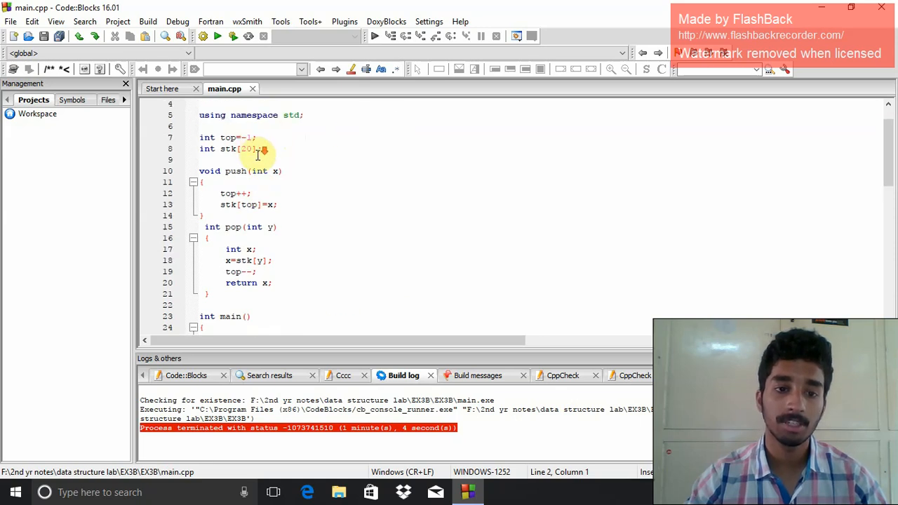
pyautogui.scroll(-3)
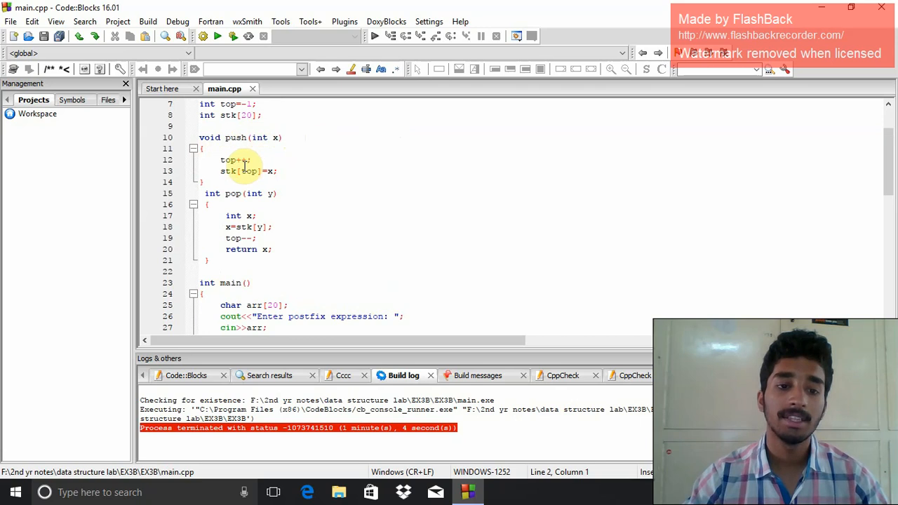
pyautogui.moveTo(258, 153)
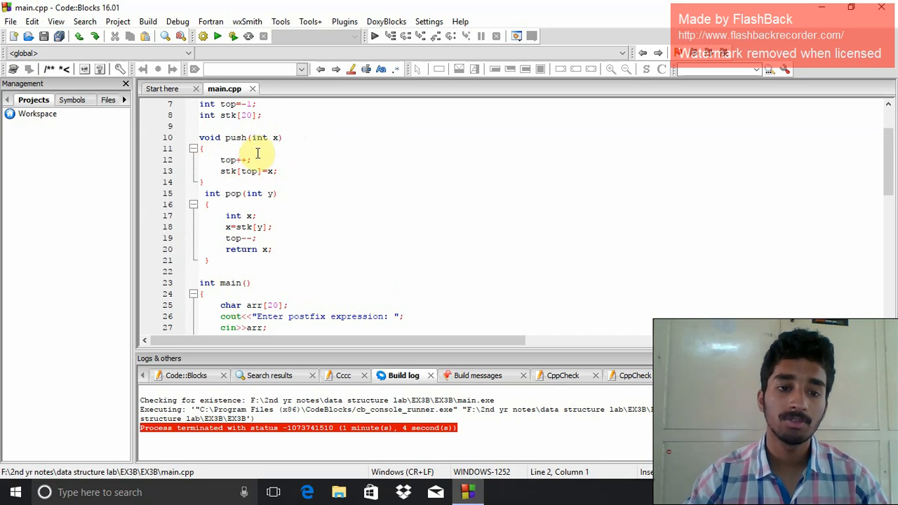
pyautogui.scroll(-3)
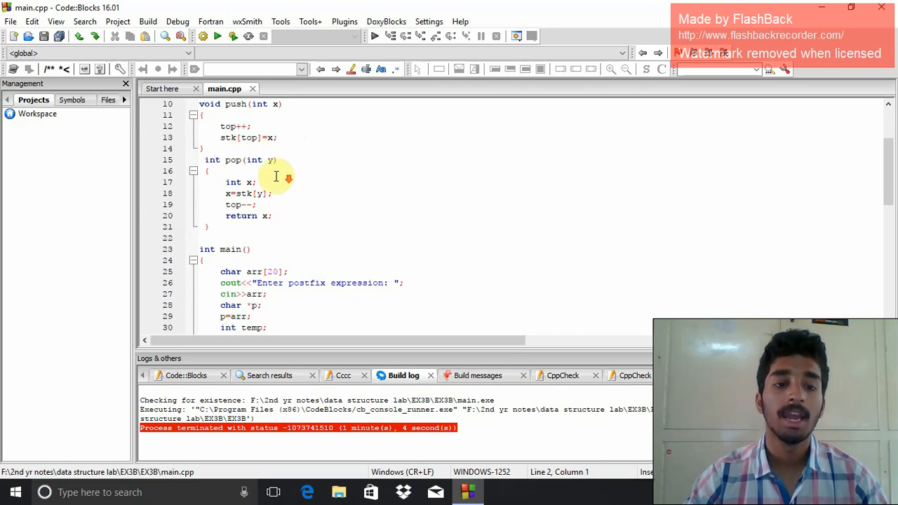
pyautogui.moveTo(278, 166)
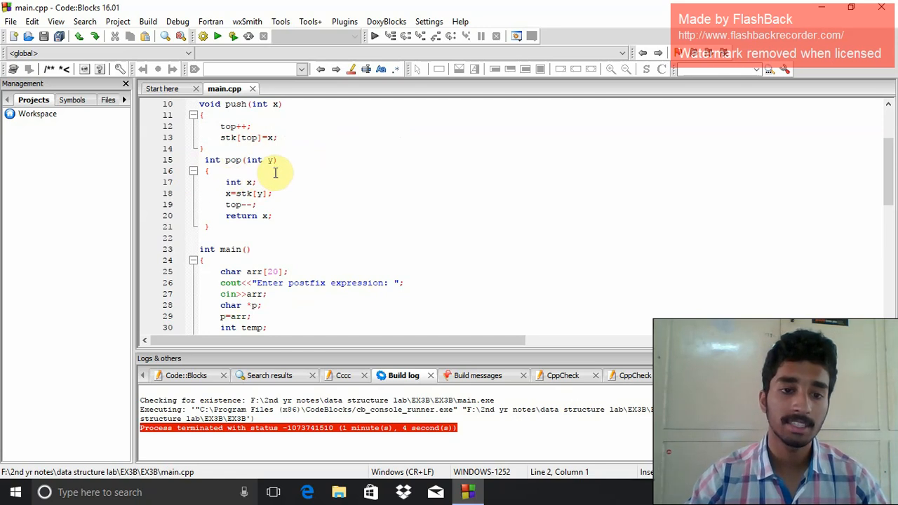
pyautogui.moveTo(336, 138)
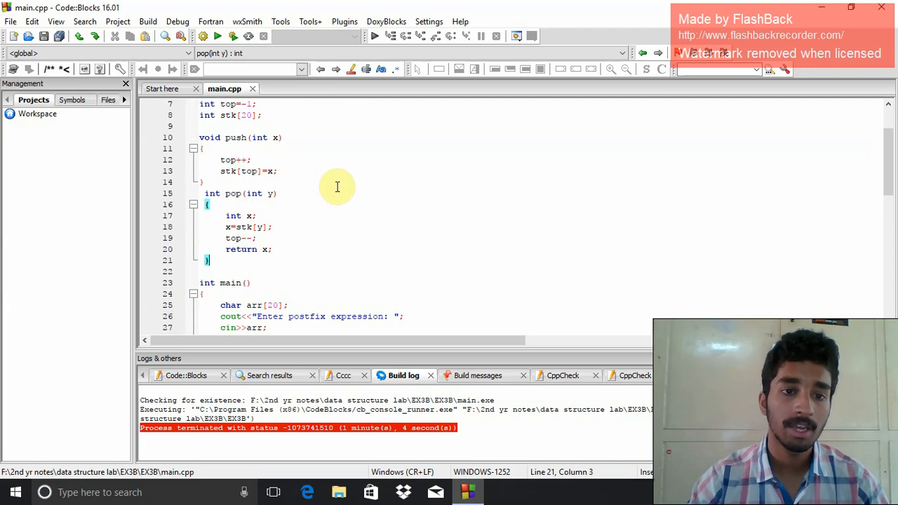
pyautogui.scroll(-3)
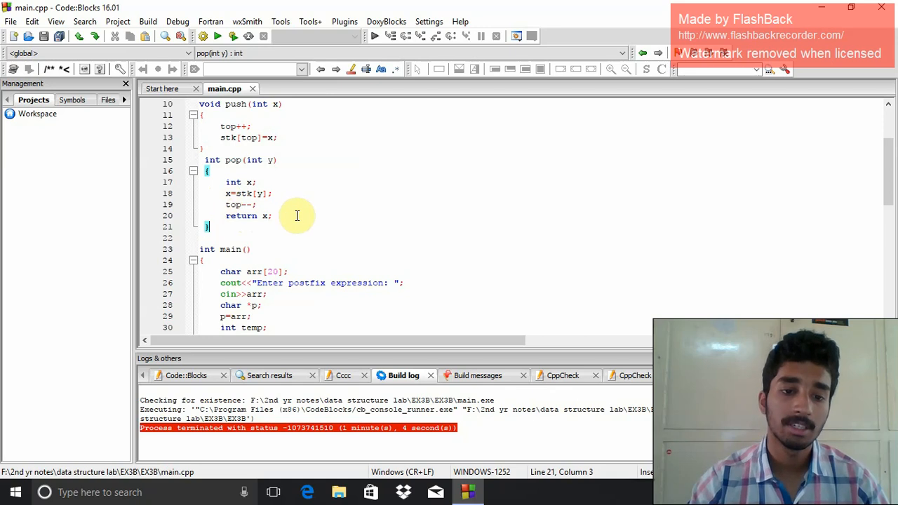
pyautogui.scroll(-3)
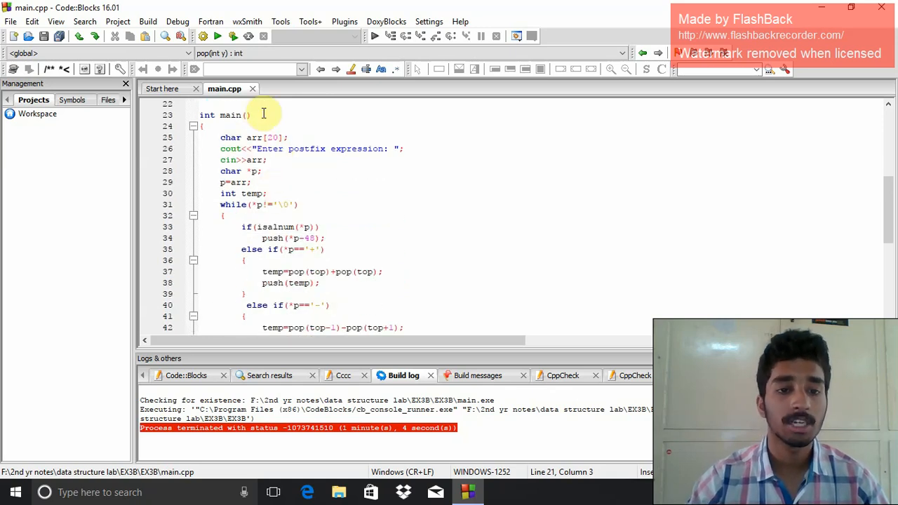
pyautogui.moveTo(221, 137)
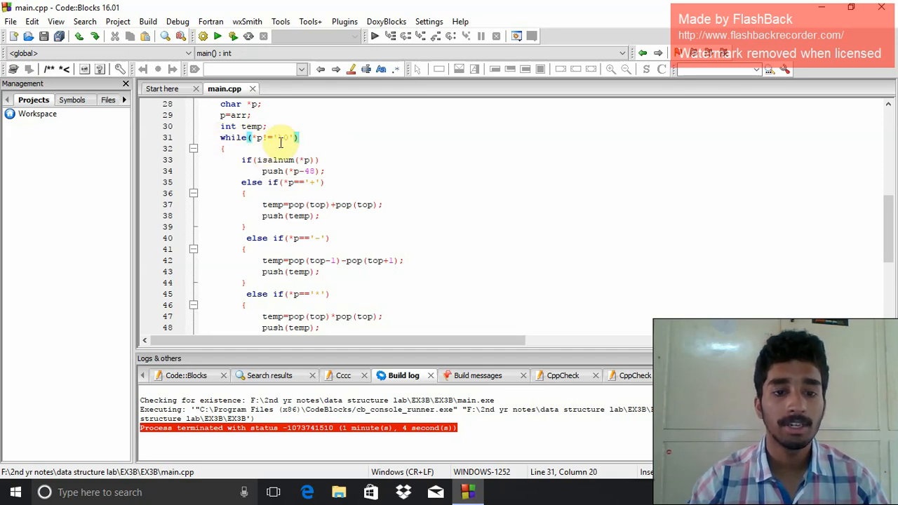
pyautogui.moveTo(302, 147)
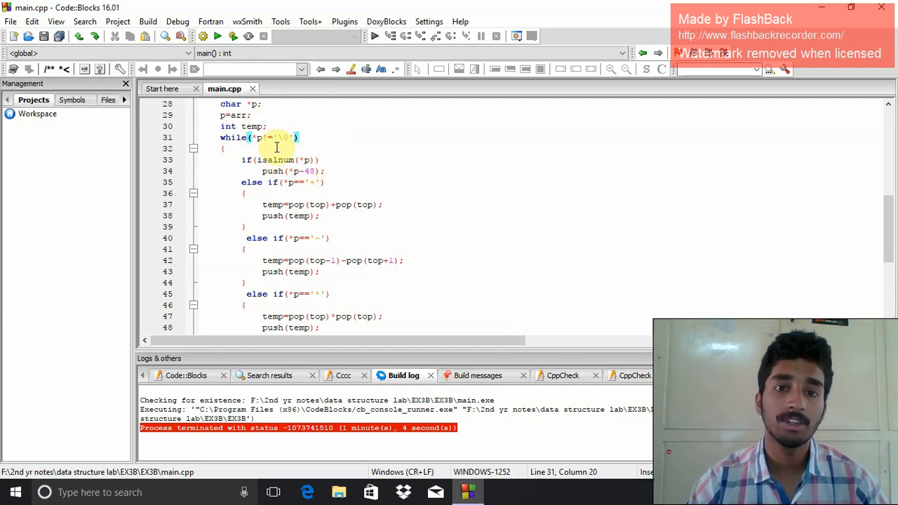
pyautogui.moveTo(349, 152)
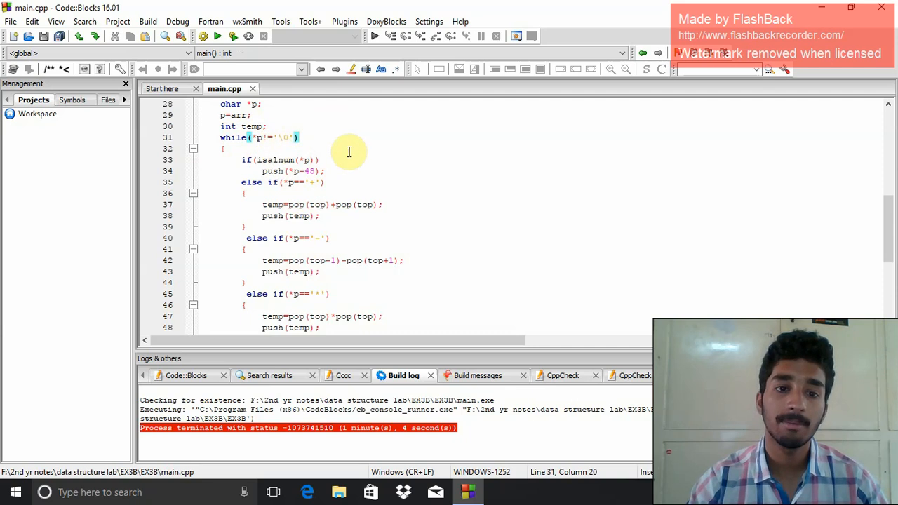
pyautogui.moveTo(374, 139)
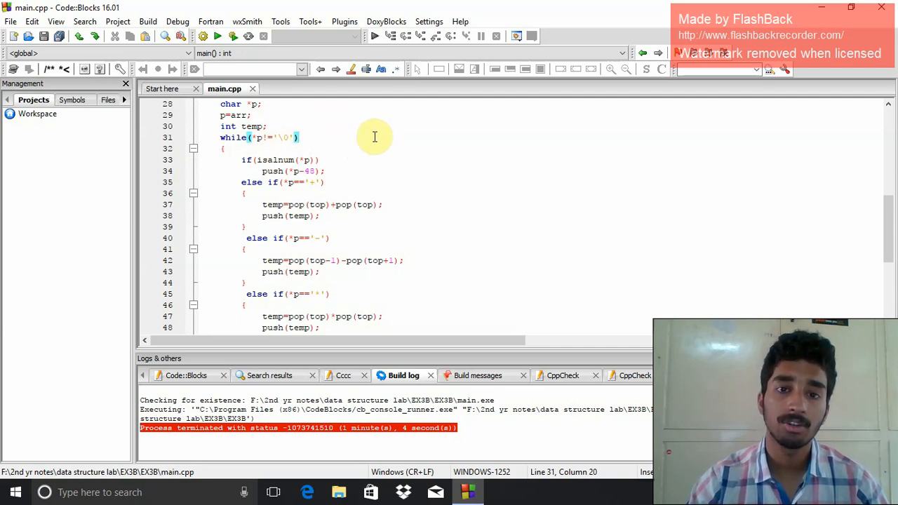
pyautogui.moveTo(321, 134)
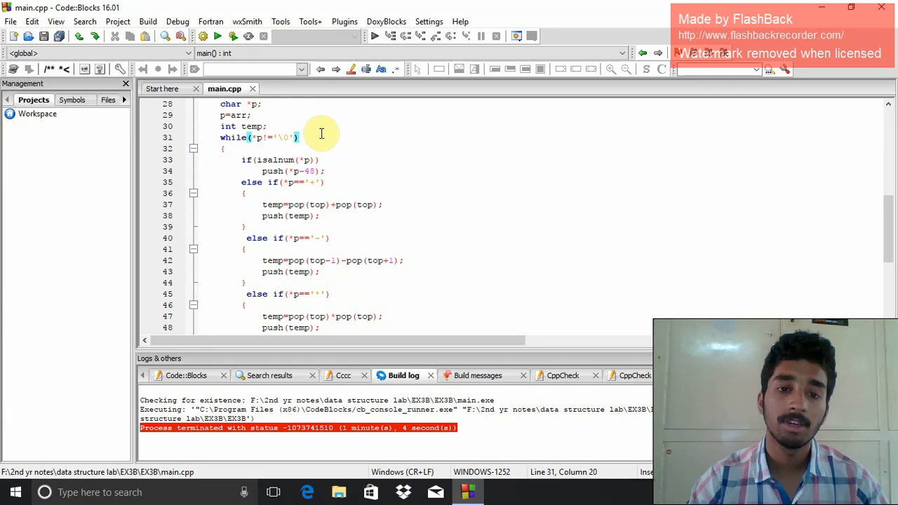
pyautogui.moveTo(347, 167)
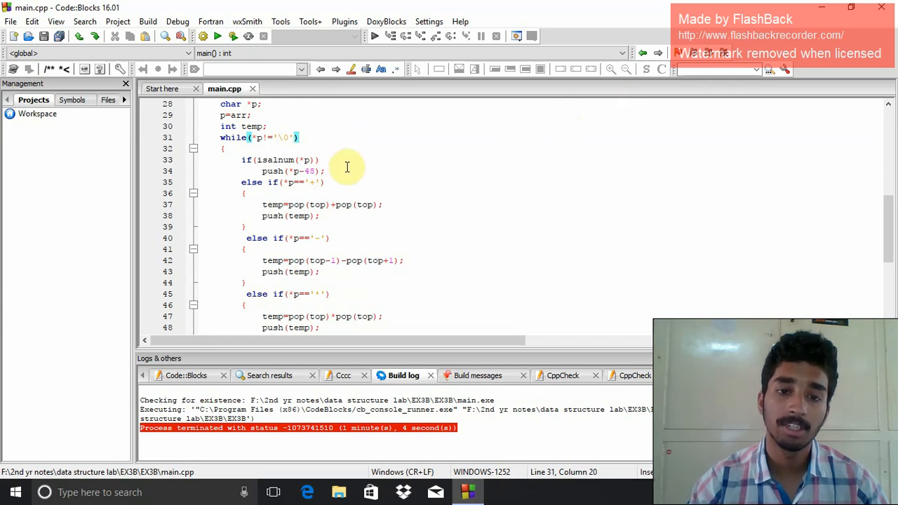
pyautogui.moveTo(451, 155)
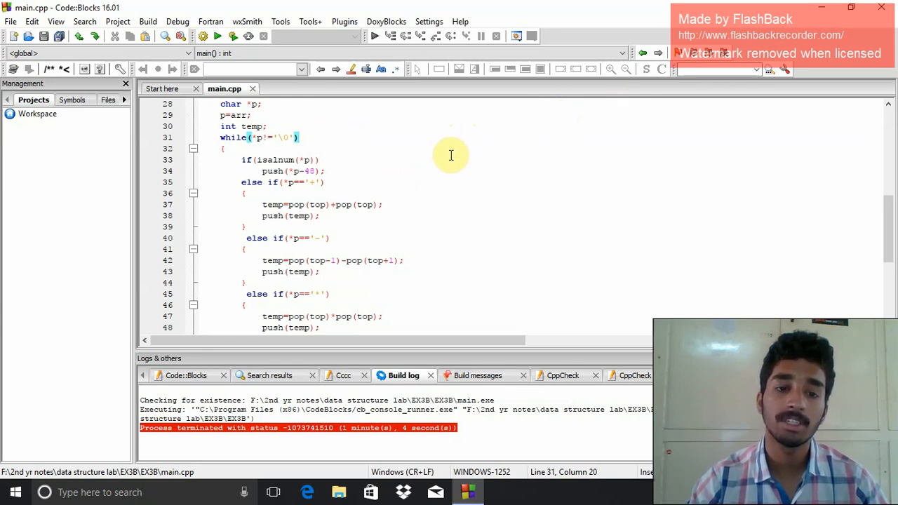
pyautogui.moveTo(472, 138)
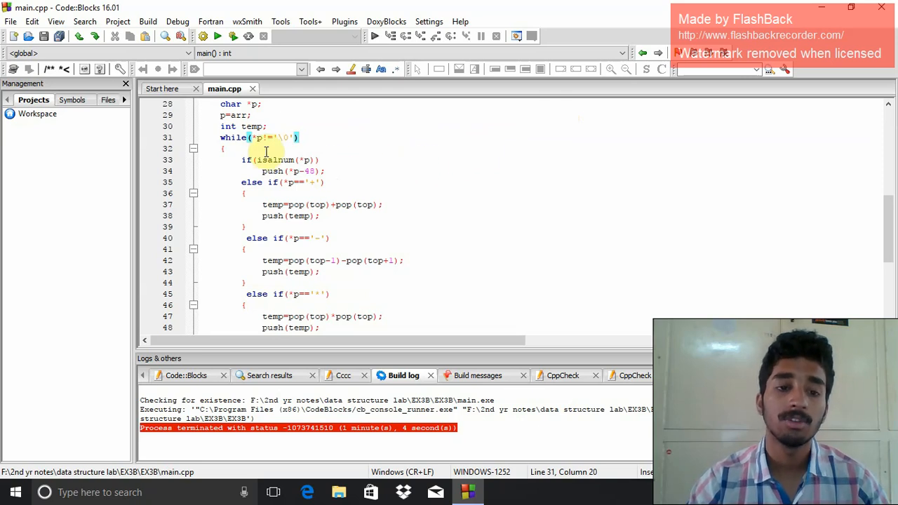
pyautogui.moveTo(309, 160)
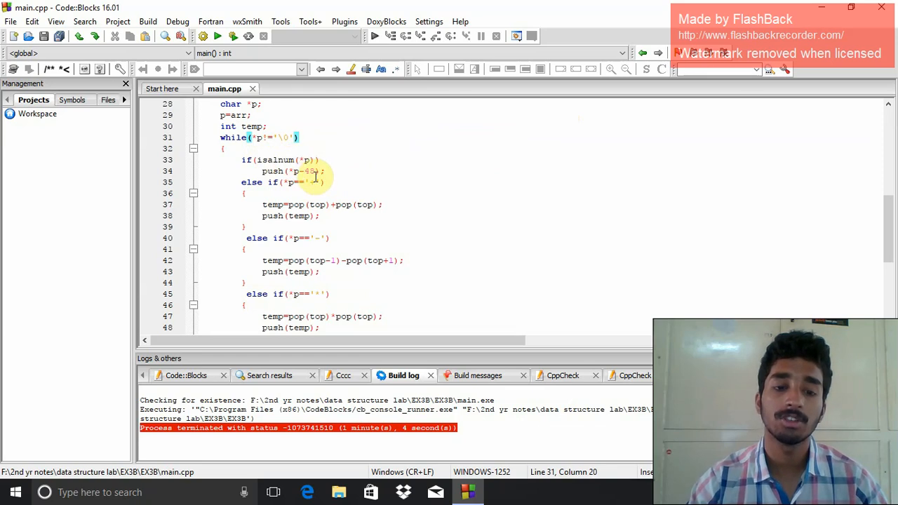
pyautogui.moveTo(311, 181)
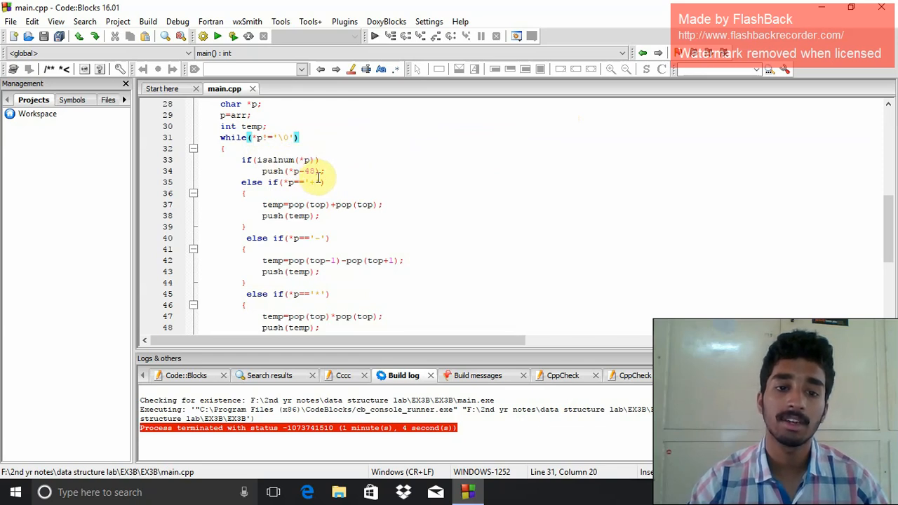
pyautogui.moveTo(314, 178)
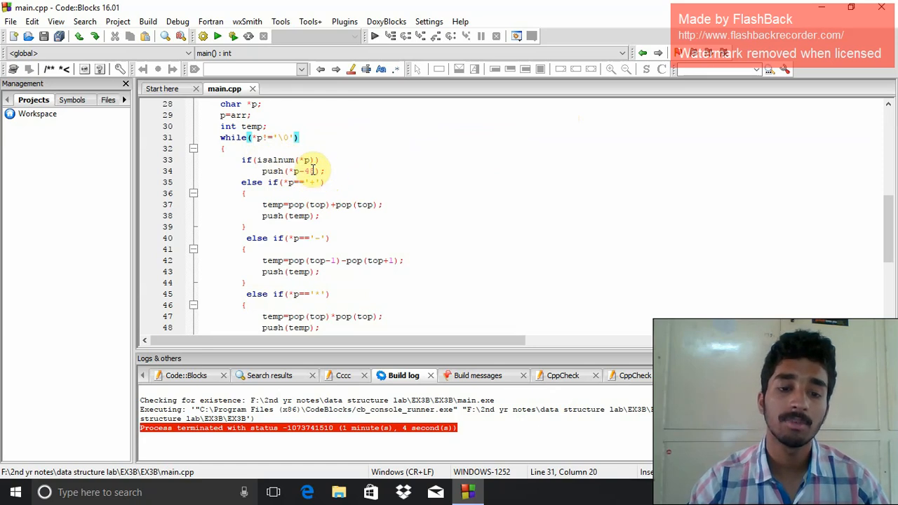
pyautogui.scroll(-3)
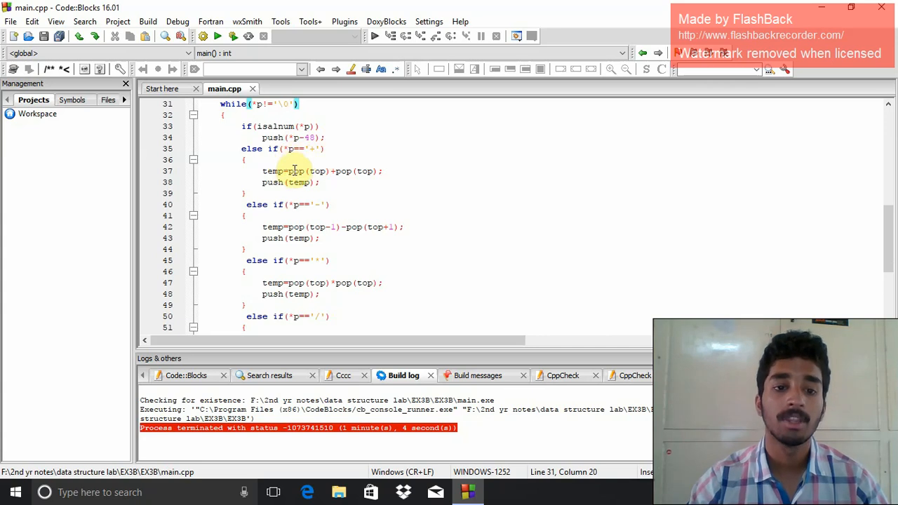
pyautogui.moveTo(261, 171)
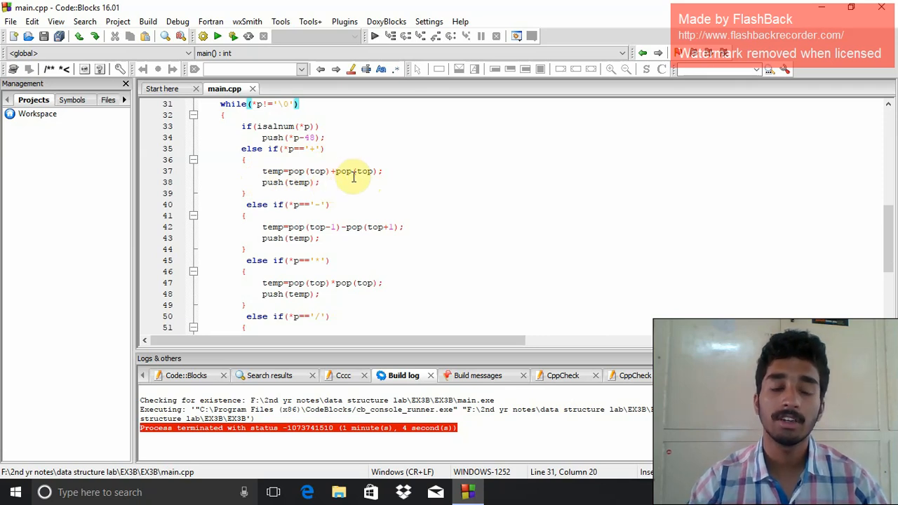
pyautogui.moveTo(429, 159)
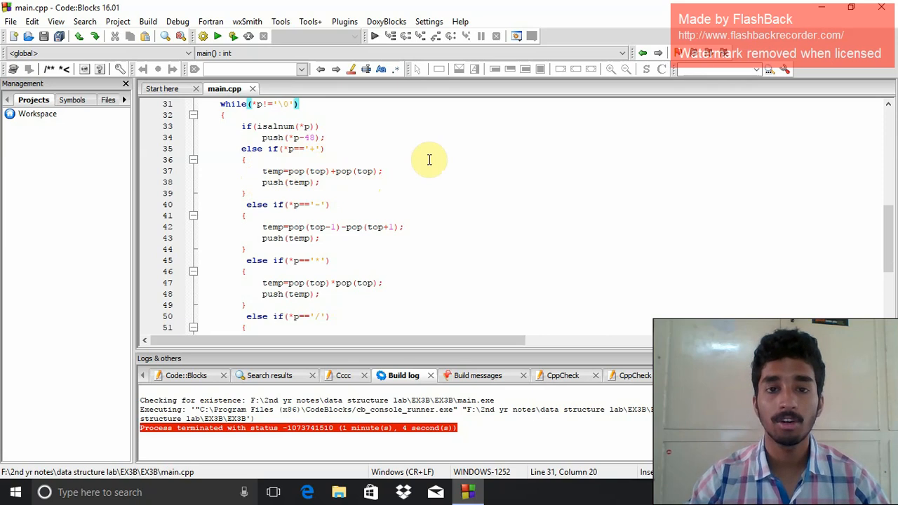
pyautogui.moveTo(448, 198)
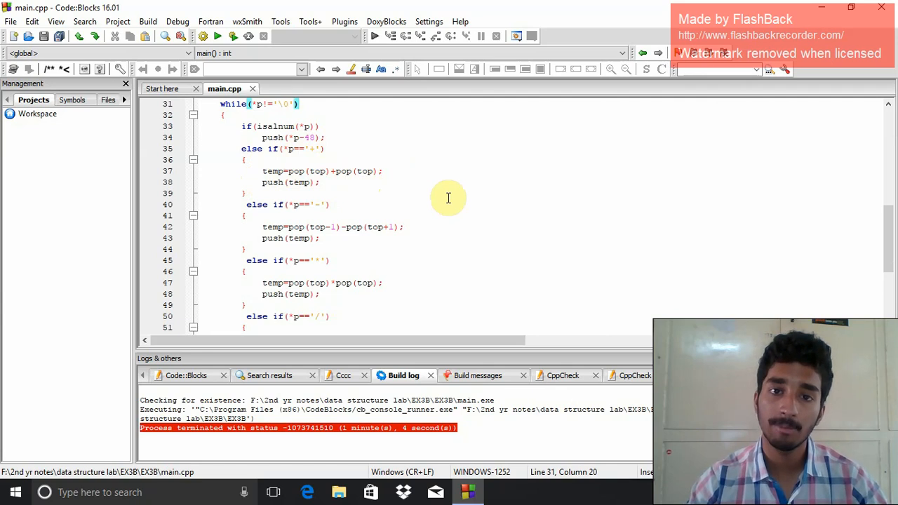
pyautogui.moveTo(285, 171)
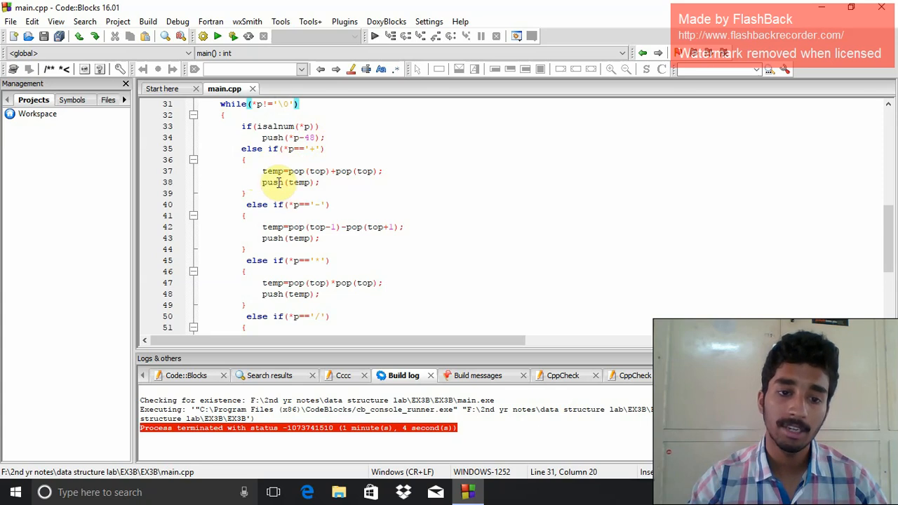
pyautogui.scroll(-3)
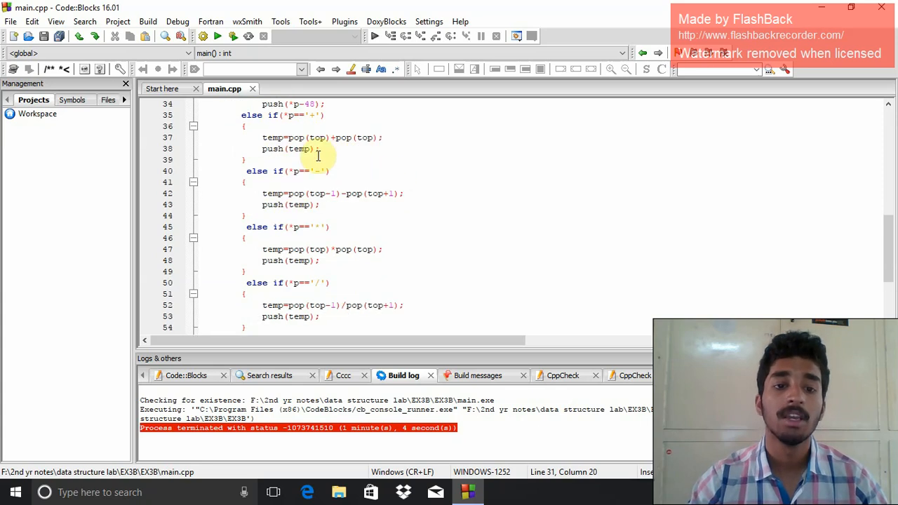
pyautogui.moveTo(347, 216)
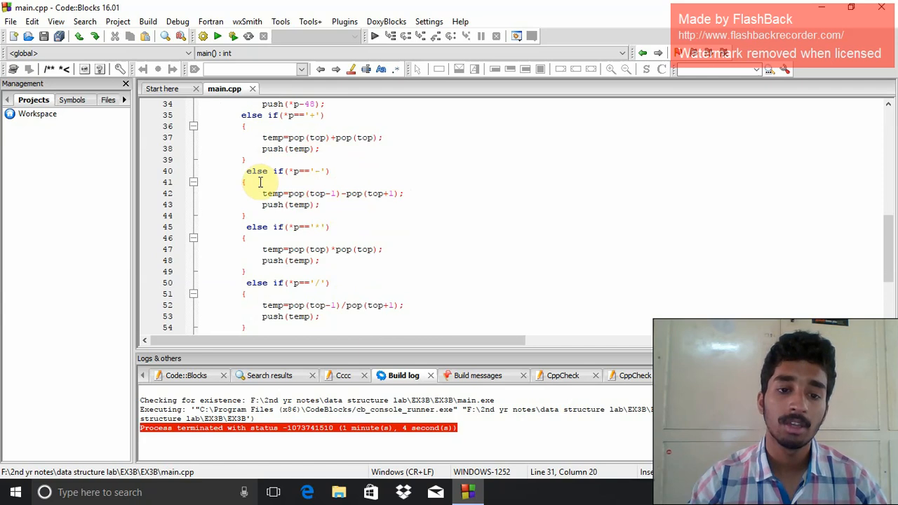
pyautogui.scroll(-3)
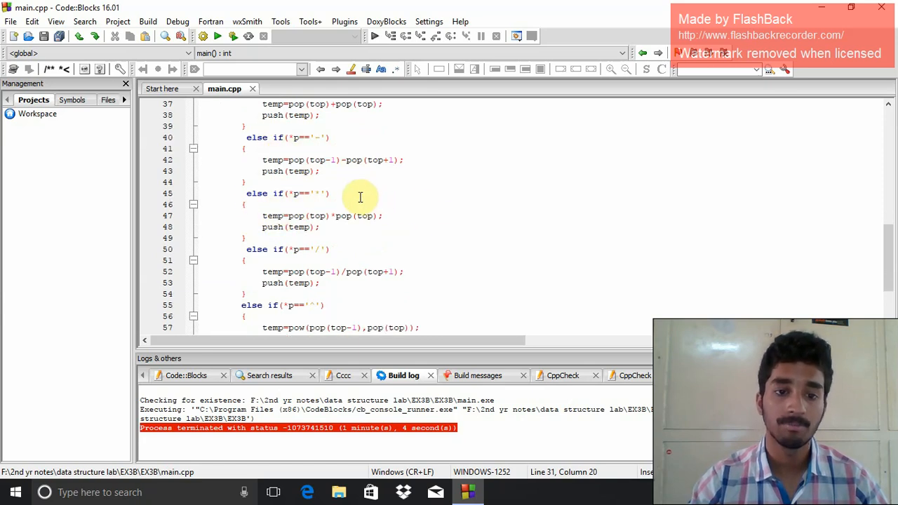
pyautogui.scroll(-3)
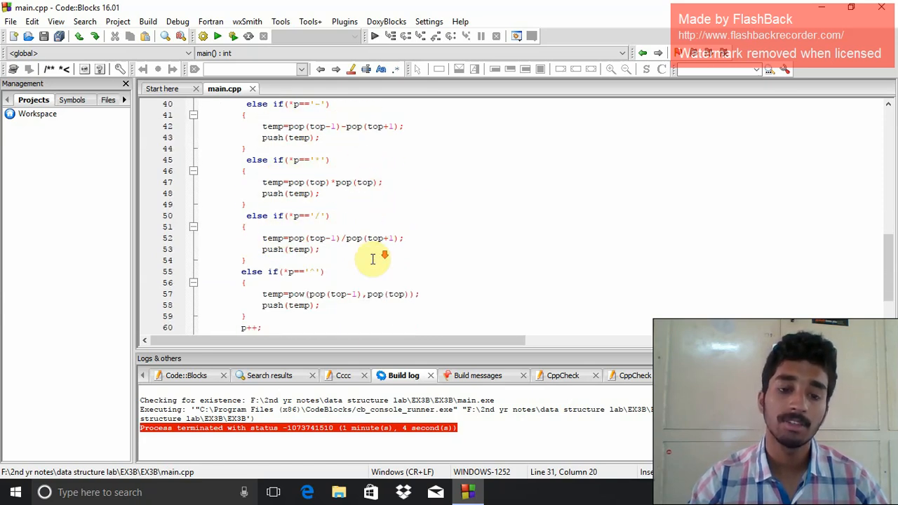
pyautogui.scroll(-3)
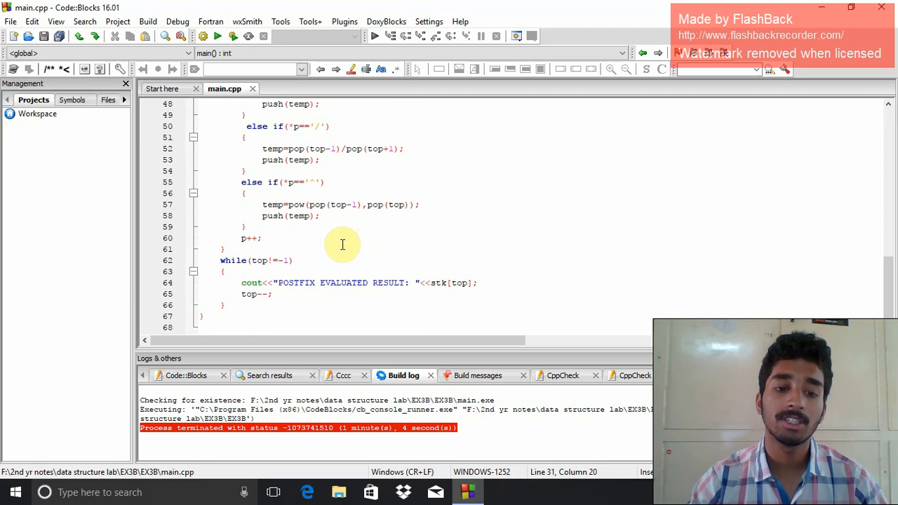
pyautogui.moveTo(235, 238)
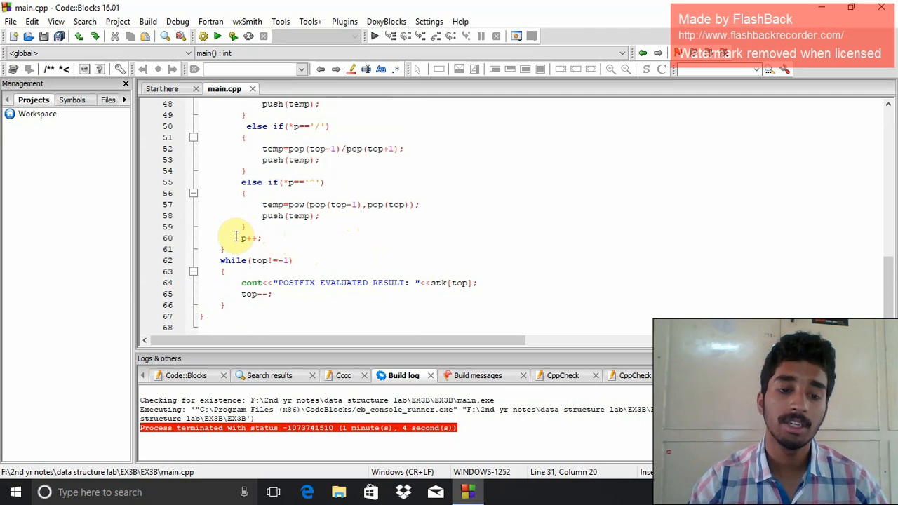
pyautogui.moveTo(271, 239)
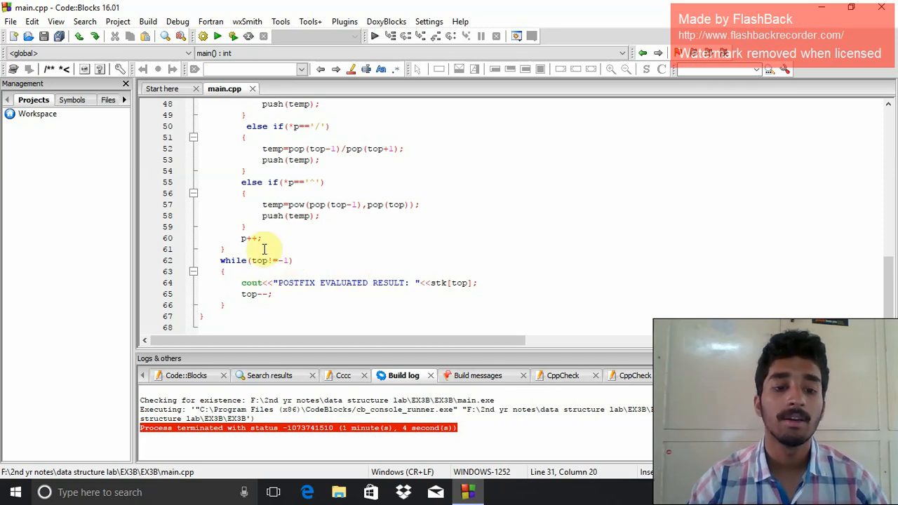
pyautogui.moveTo(277, 260)
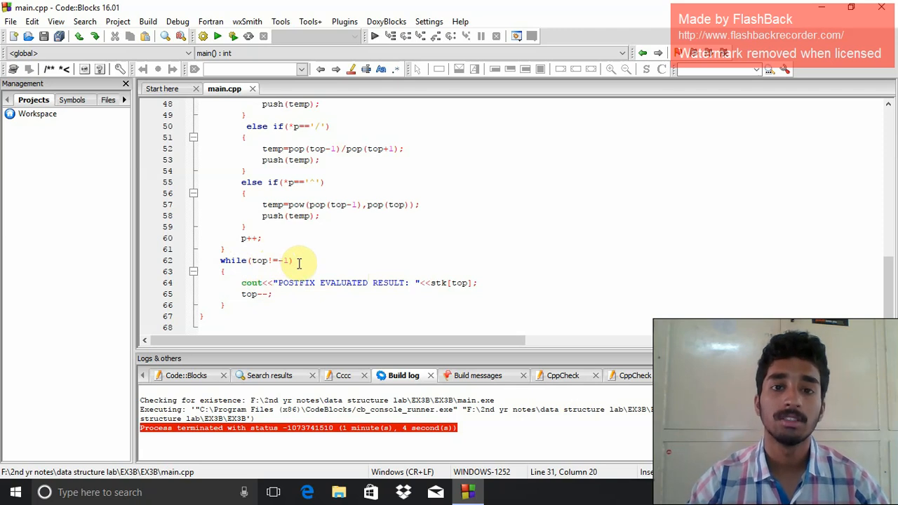
pyautogui.moveTo(311, 252)
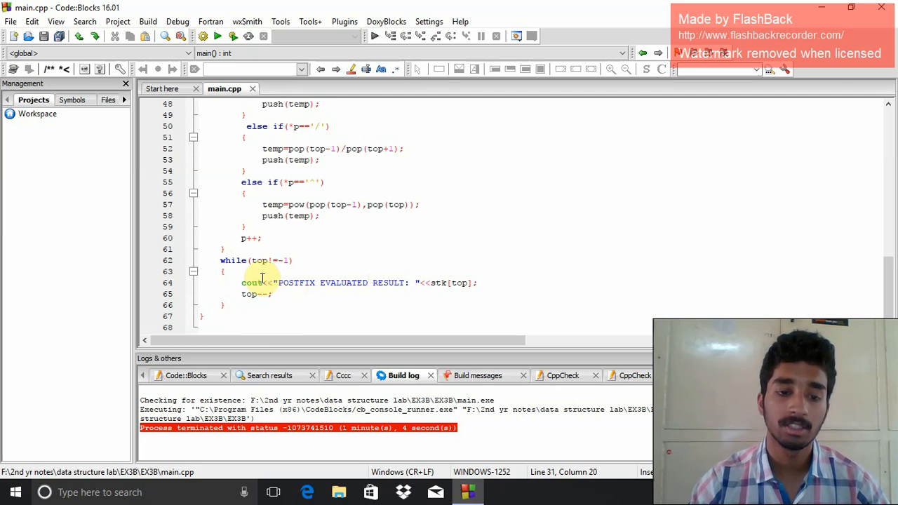
pyautogui.moveTo(286, 283)
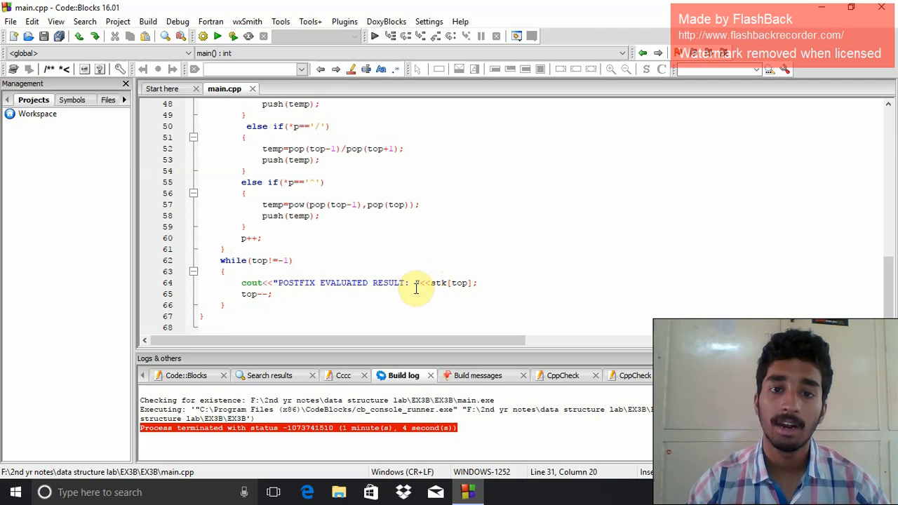
pyautogui.moveTo(387, 304)
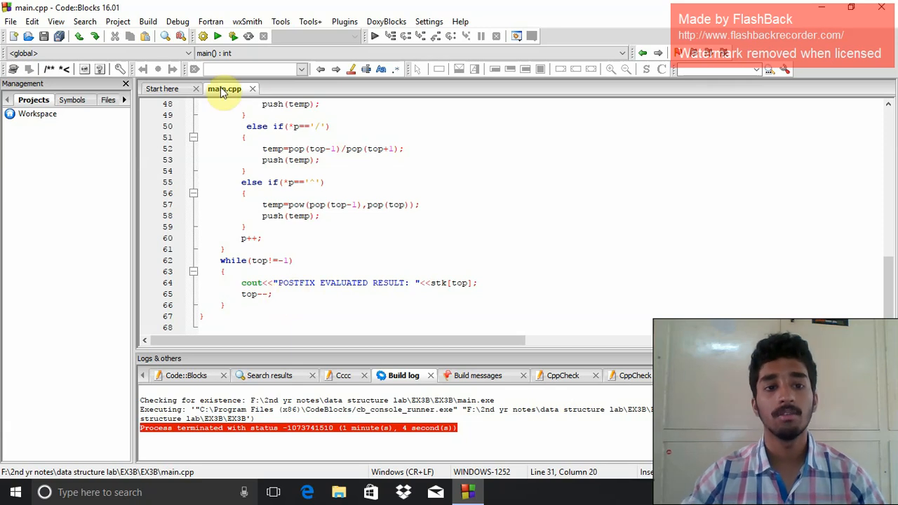
pyautogui.moveTo(233, 40)
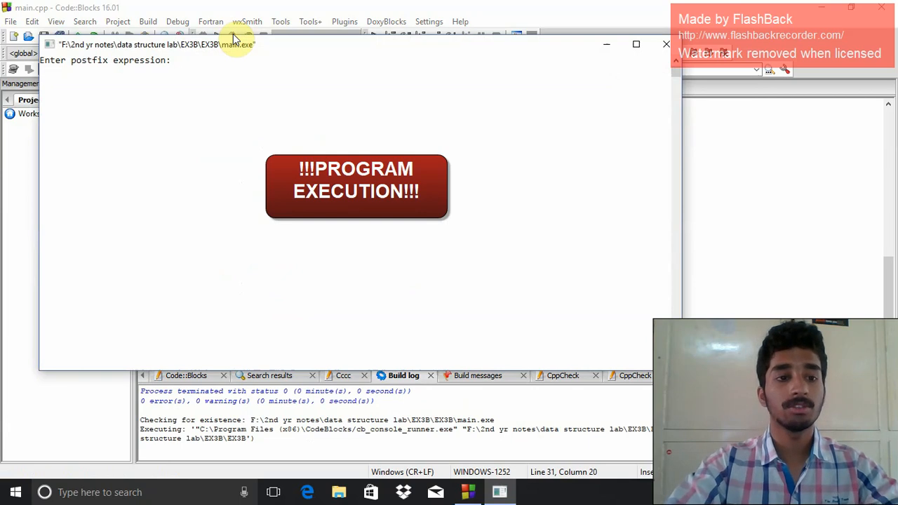
# Step: Submit the postfix expression 78+32+/ at the console prompt, yielding result 3
pyautogui.write('7')
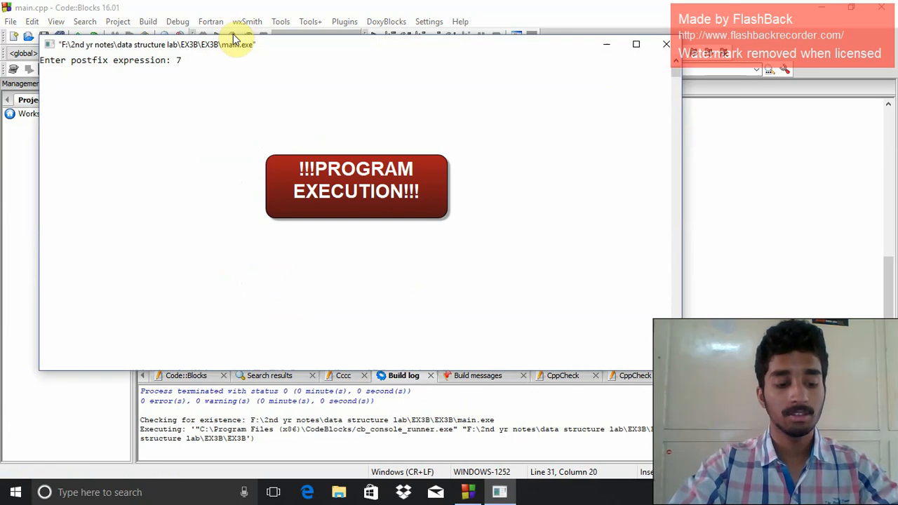
pyautogui.write('8+')
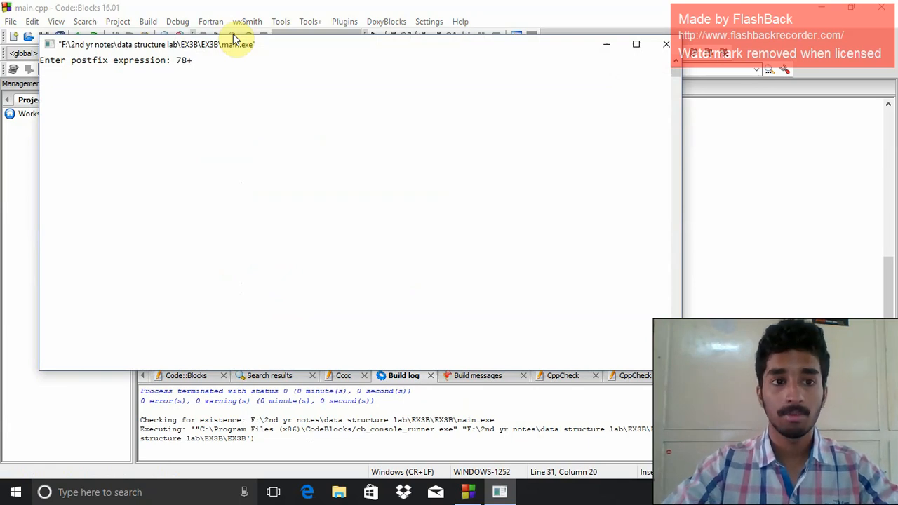
pyautogui.write('3')
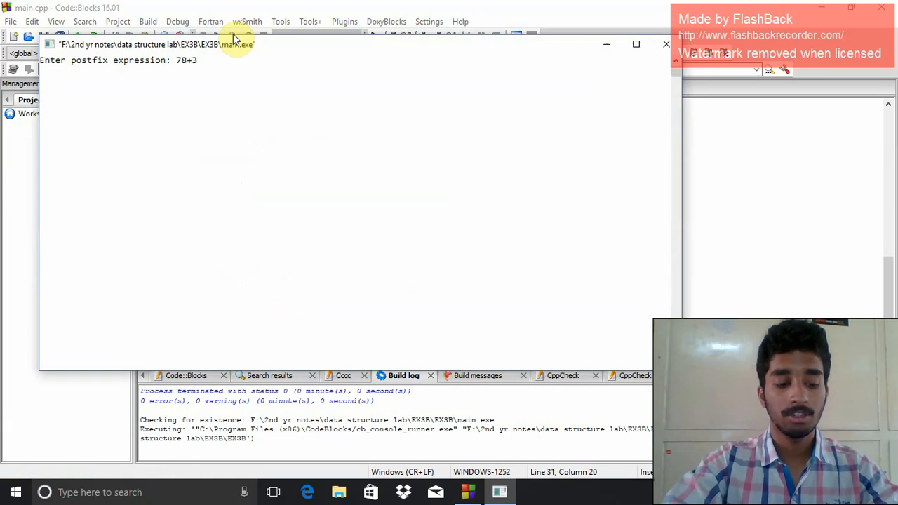
pyautogui.write('2+/')
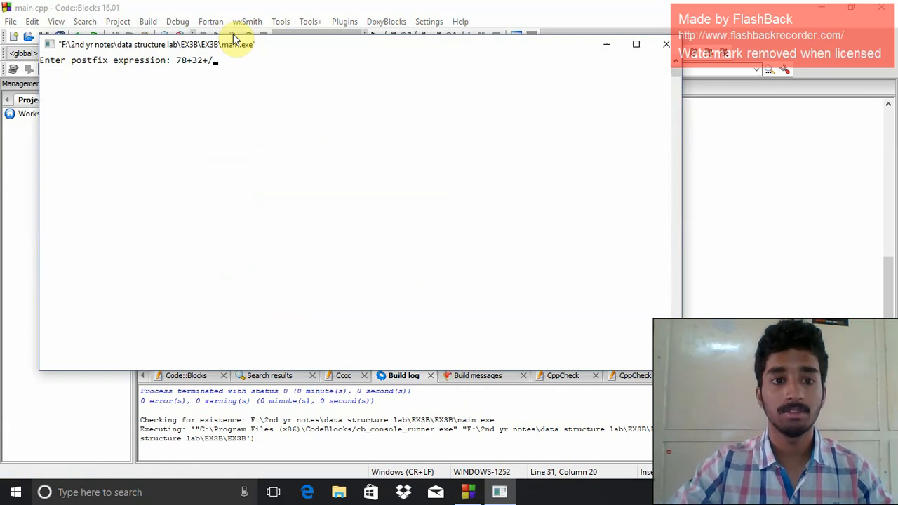
pyautogui.press('Return')
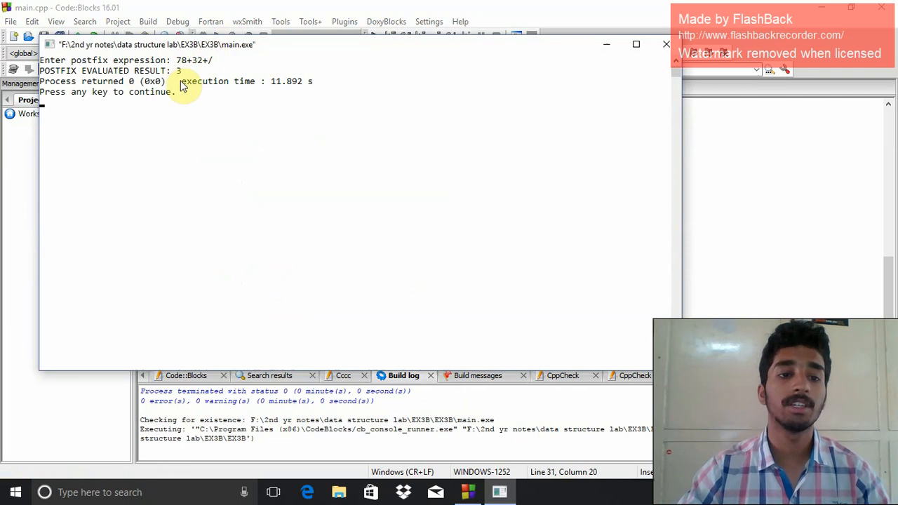
pyautogui.moveTo(175, 105)
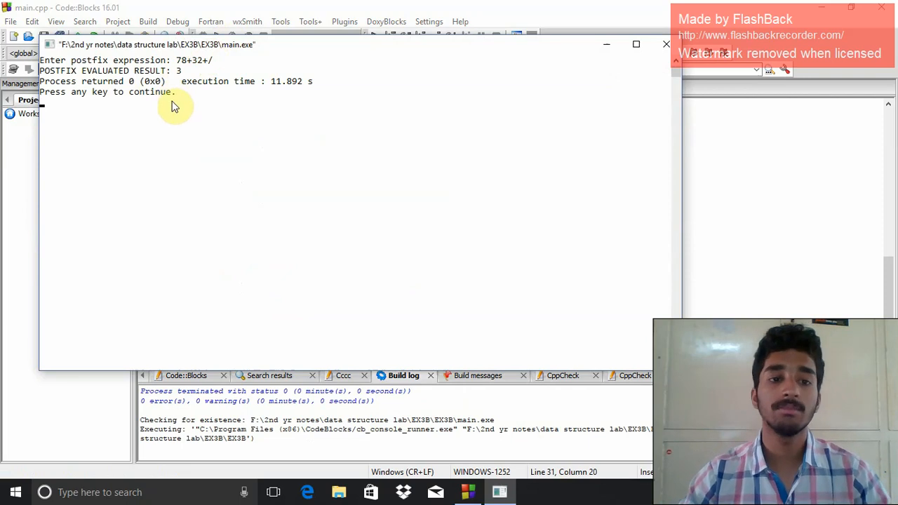
pyautogui.moveTo(191, 70)
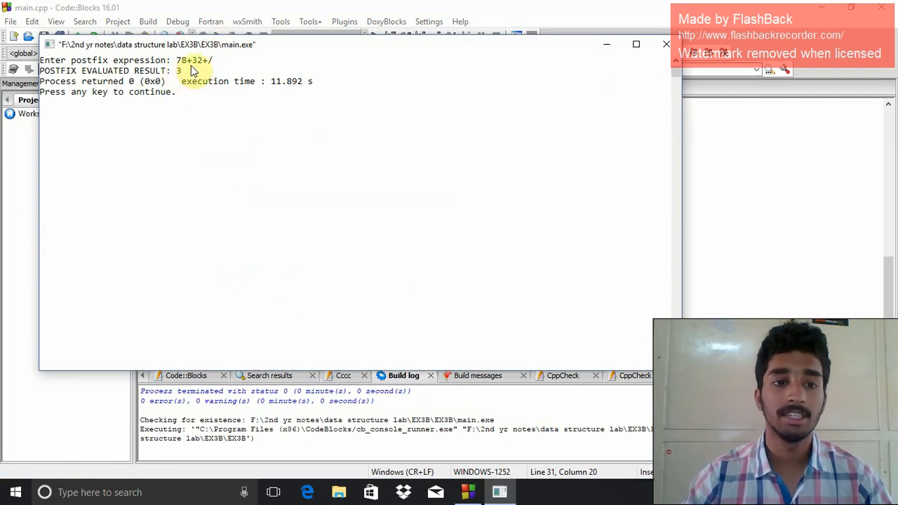
pyautogui.moveTo(174, 53)
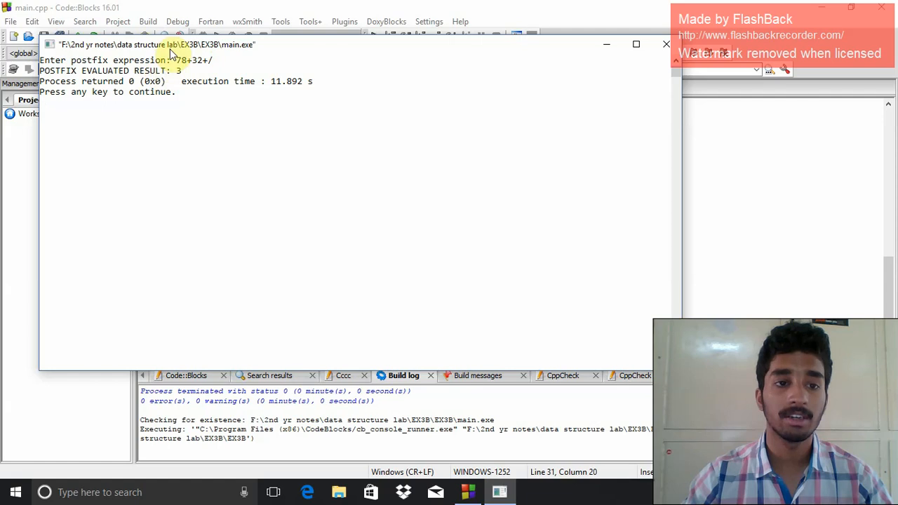
pyautogui.moveTo(225, 123)
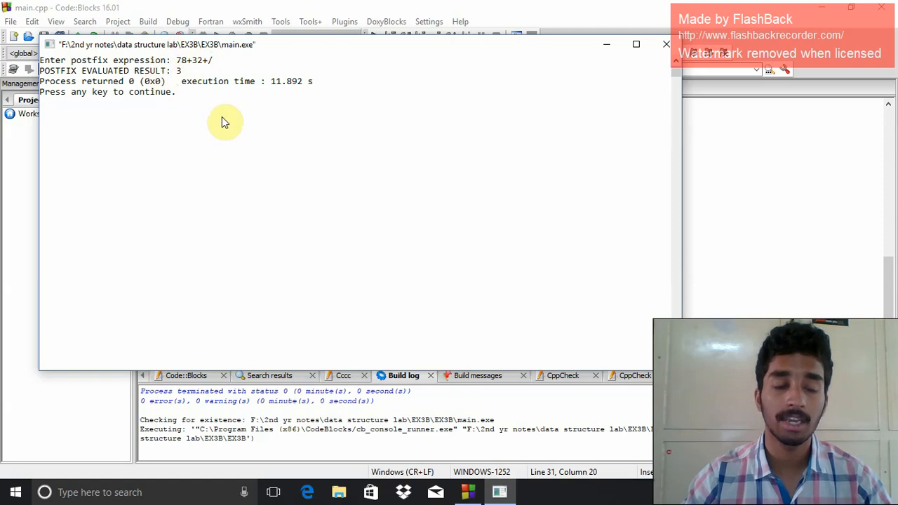
pyautogui.moveTo(235, 97)
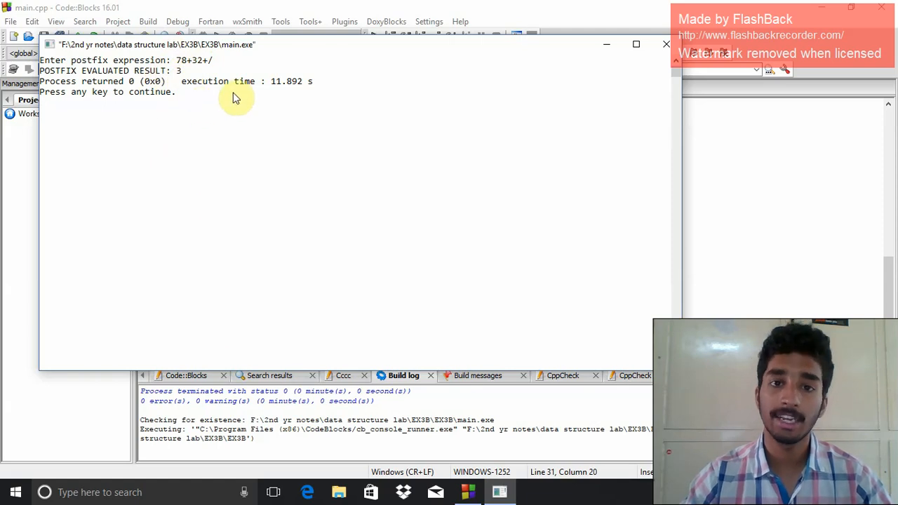
pyautogui.moveTo(287, 160)
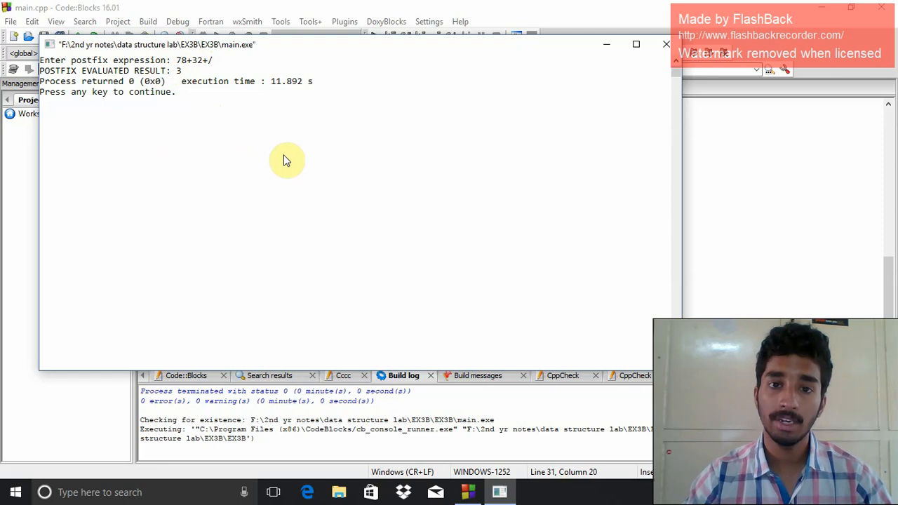
pyautogui.moveTo(218, 92)
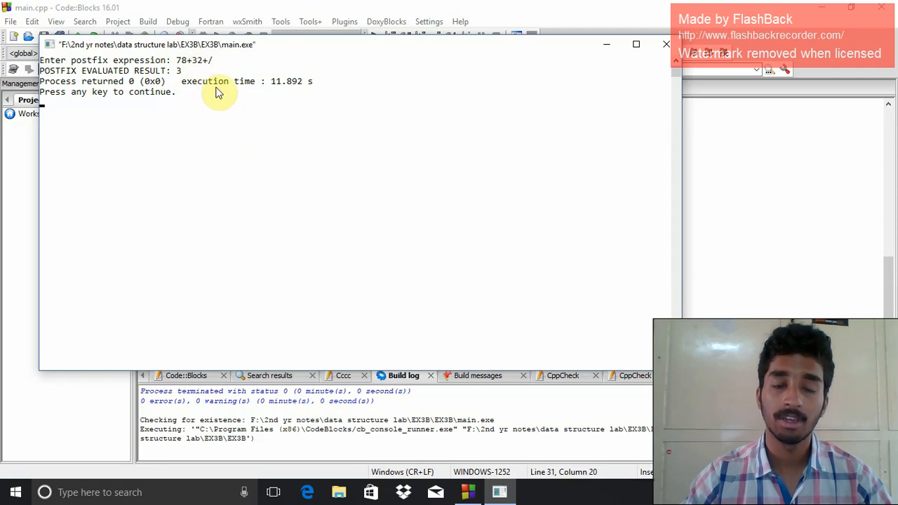
pyautogui.moveTo(299, 148)
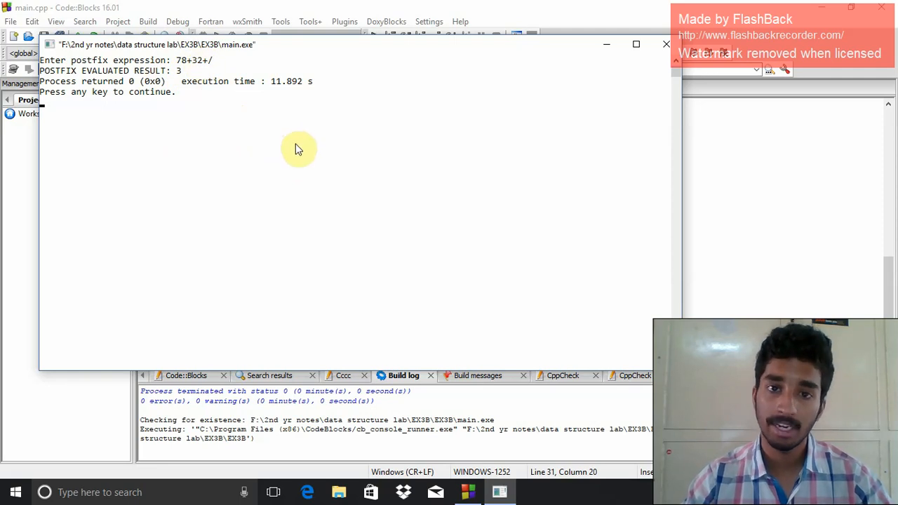
pyautogui.moveTo(390, 193)
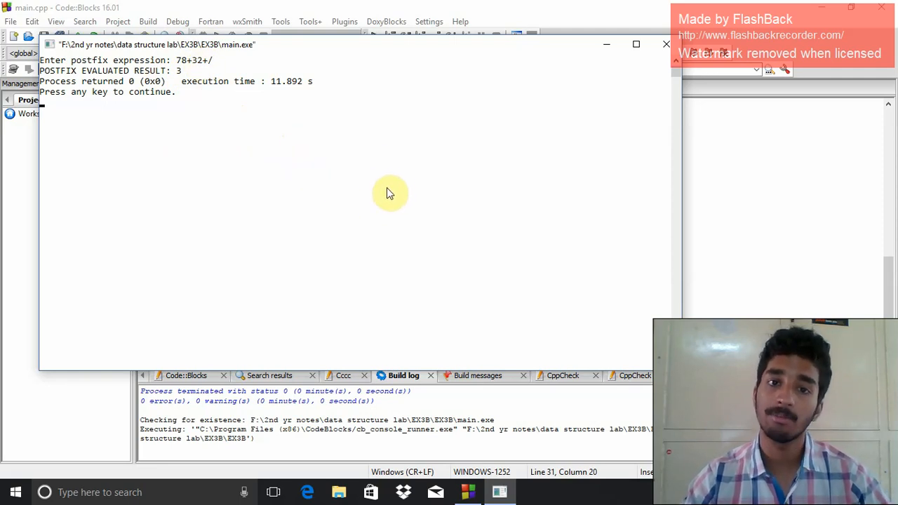
pyautogui.moveTo(392, 142)
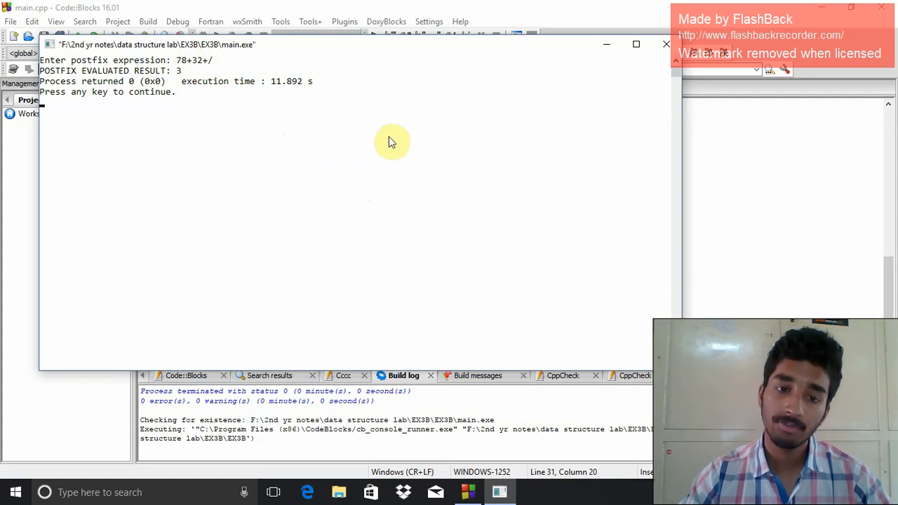
pyautogui.moveTo(422, 145)
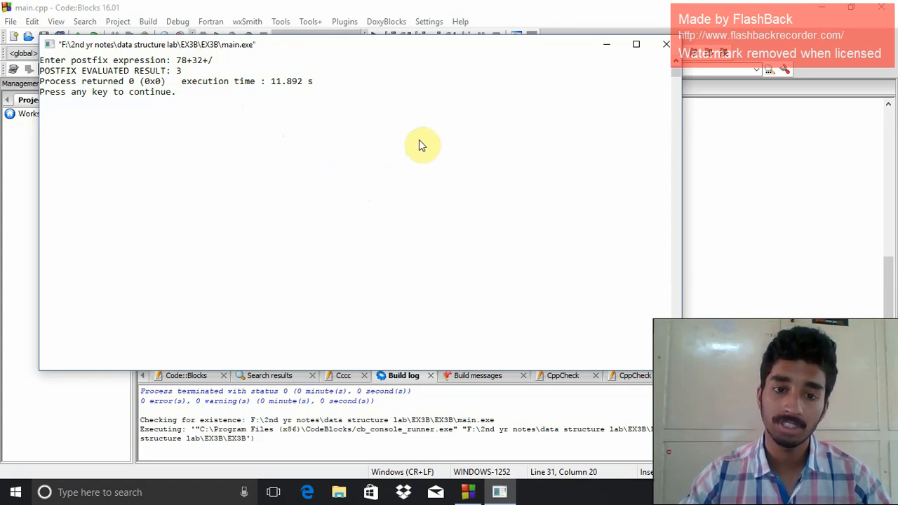
pyautogui.moveTo(242, 104)
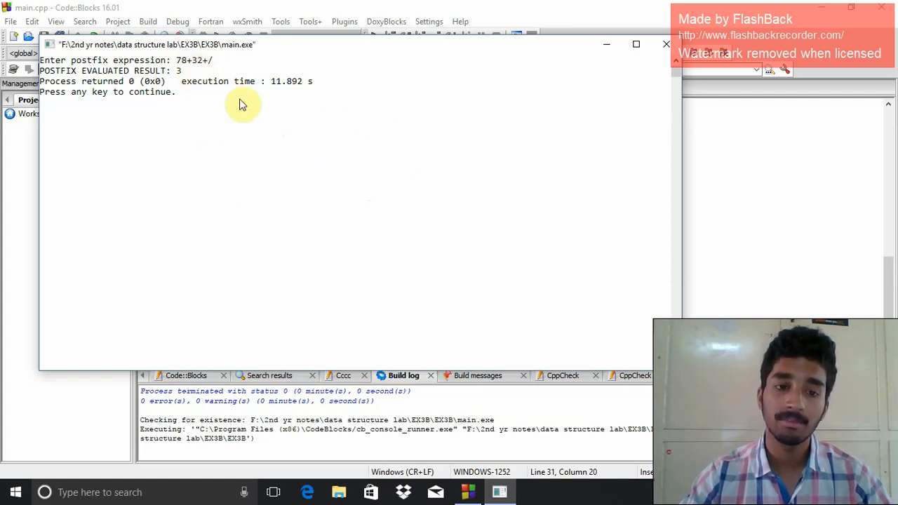
pyautogui.moveTo(354, 254)
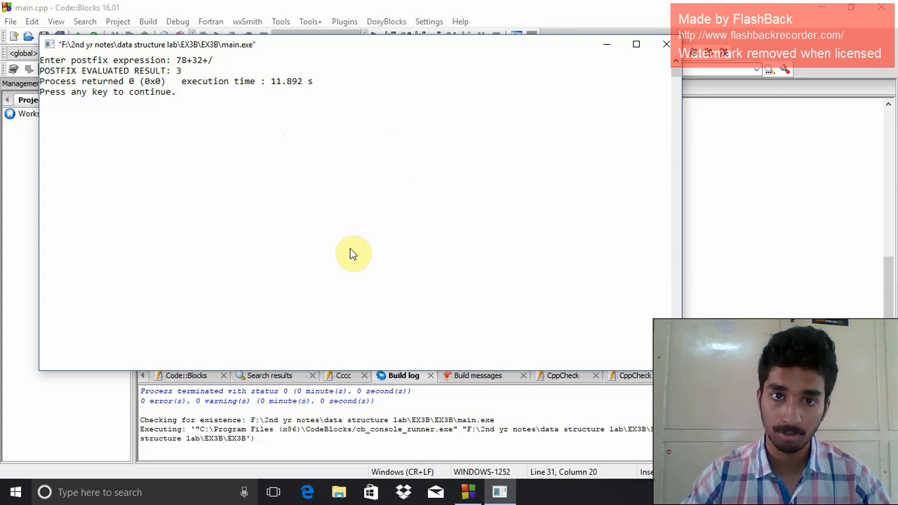
pyautogui.moveTo(206, 63)
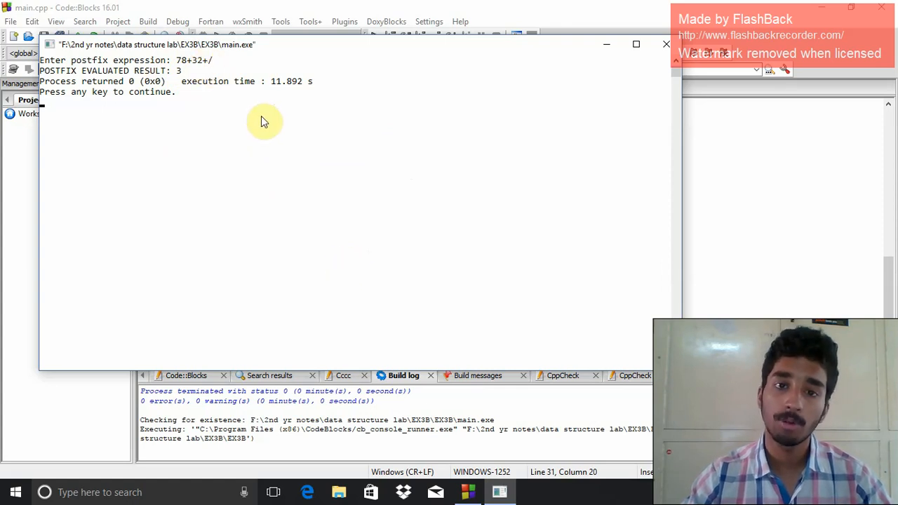
pyautogui.moveTo(268, 149)
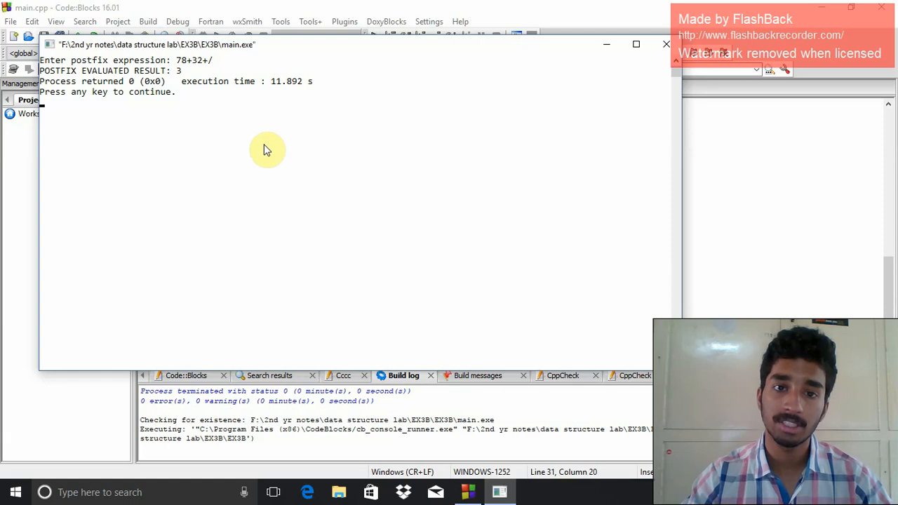
pyautogui.moveTo(402, 123)
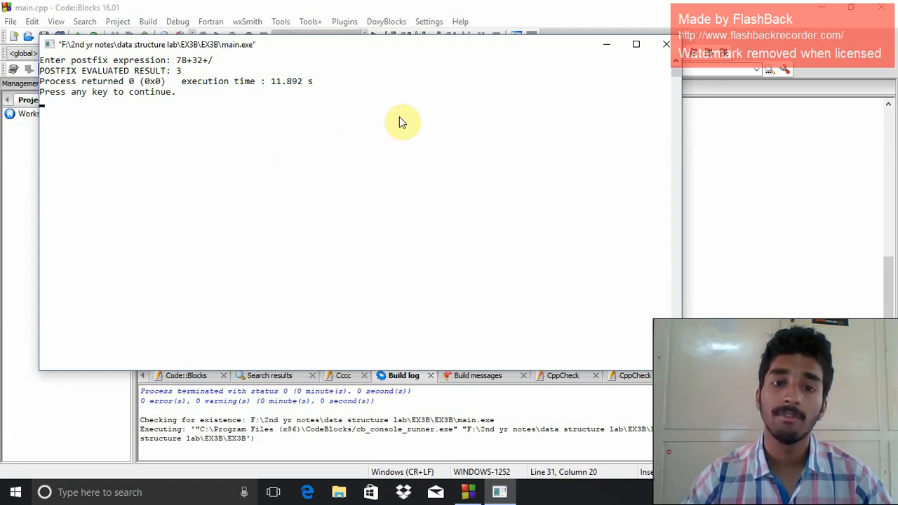
pyautogui.moveTo(416, 153)
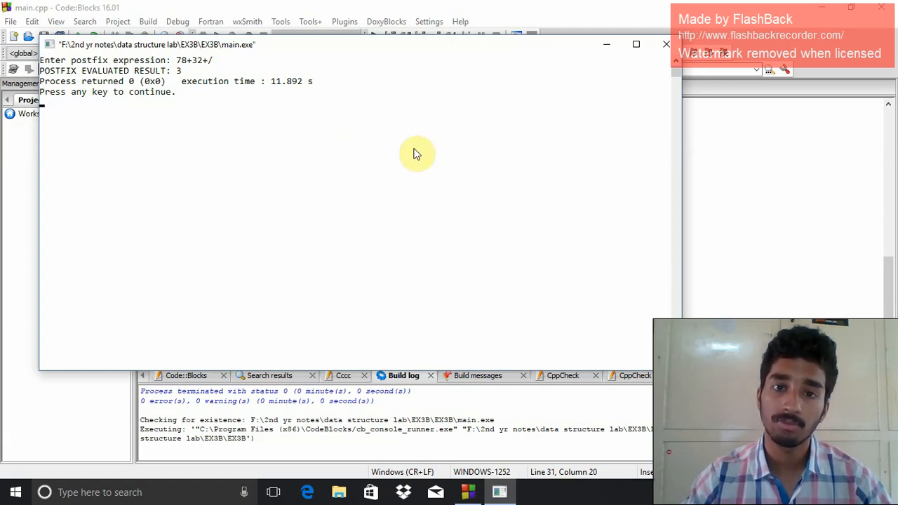
pyautogui.moveTo(314, 194)
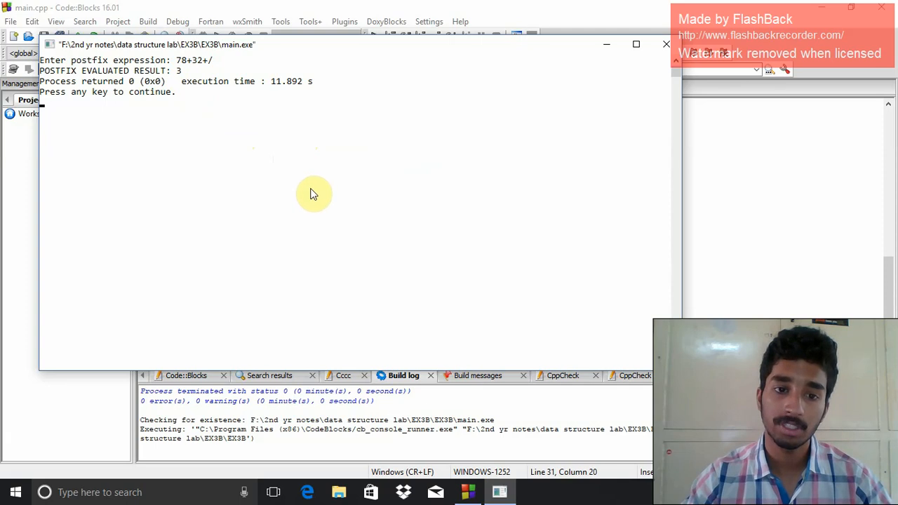
pyautogui.moveTo(321, 281)
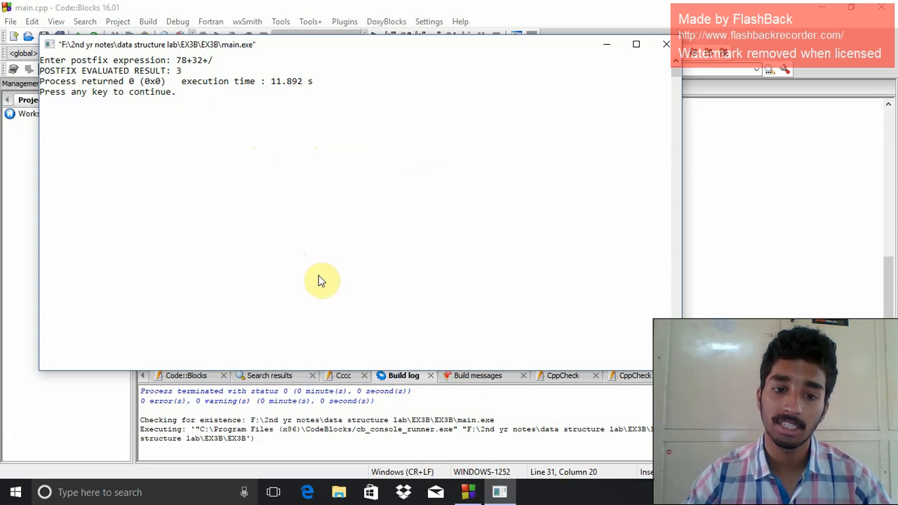
pyautogui.moveTo(280, 265)
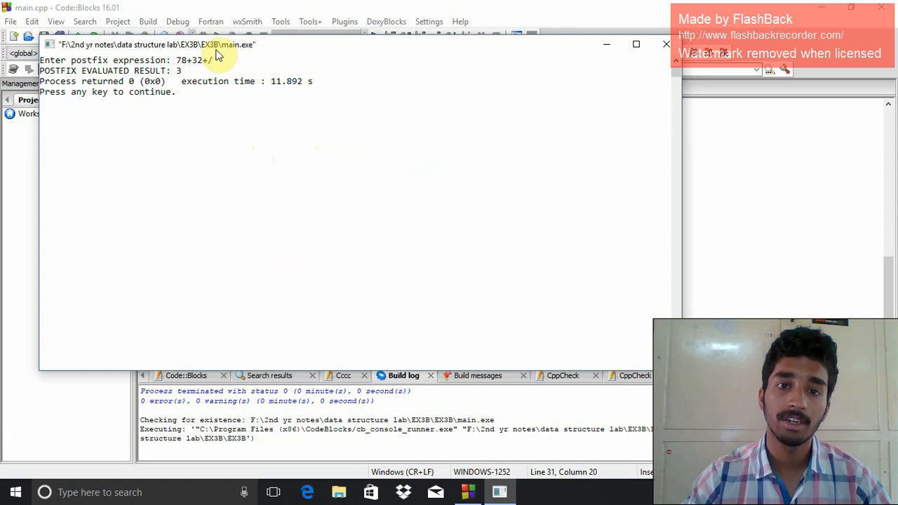
pyautogui.moveTo(339, 238)
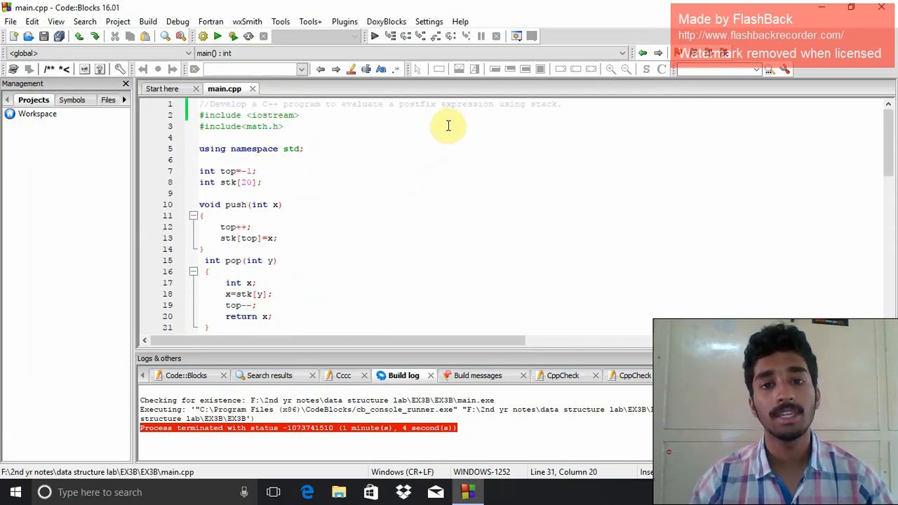
pyautogui.moveTo(398, 104)
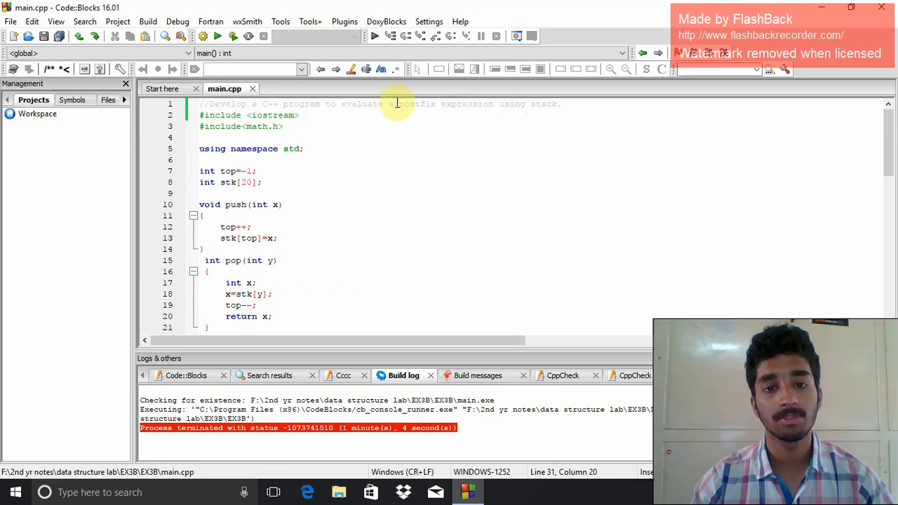
pyautogui.moveTo(482, 143)
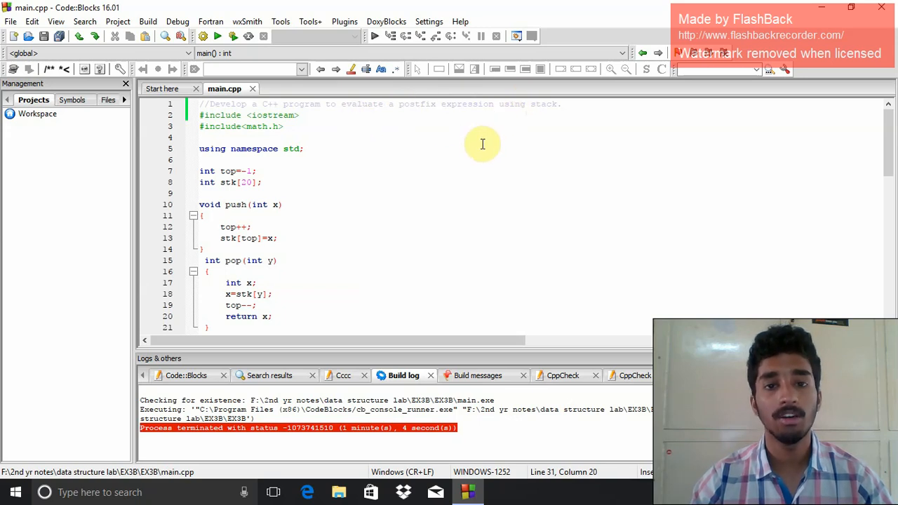
pyautogui.moveTo(454, 162)
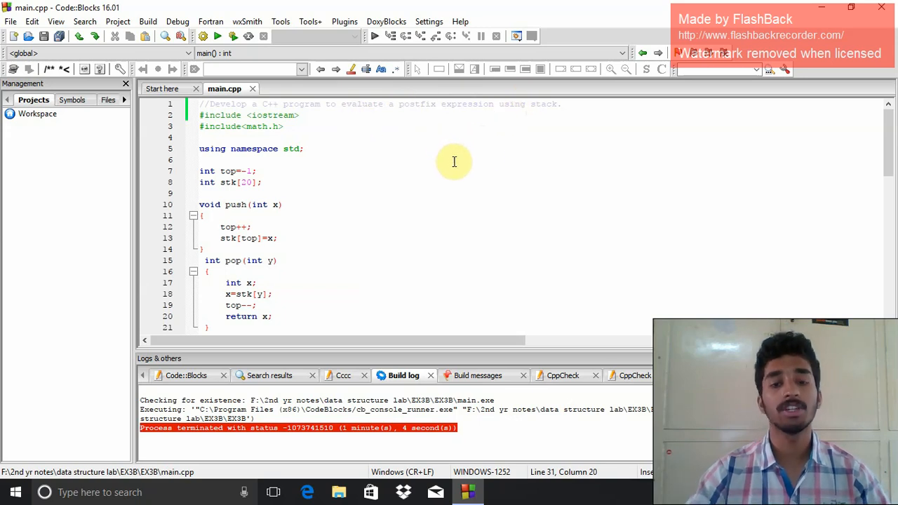
pyautogui.moveTo(503, 193)
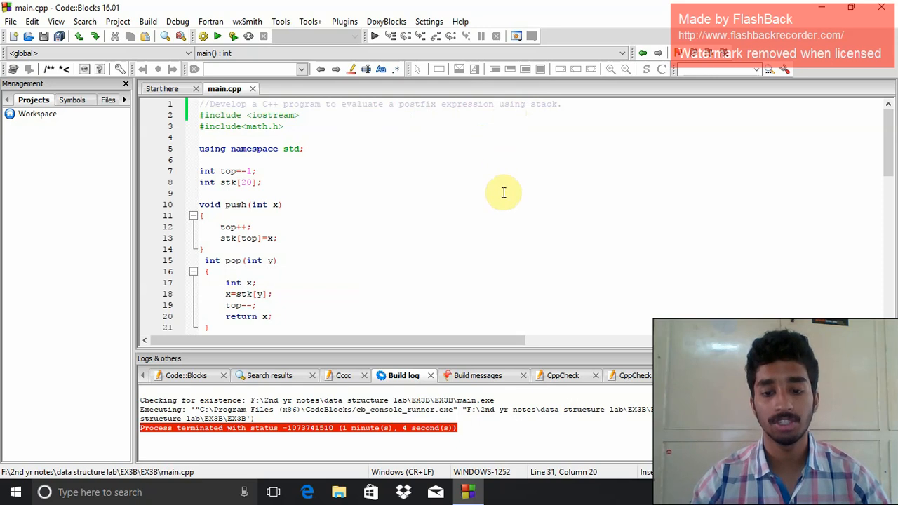
pyautogui.moveTo(512, 194)
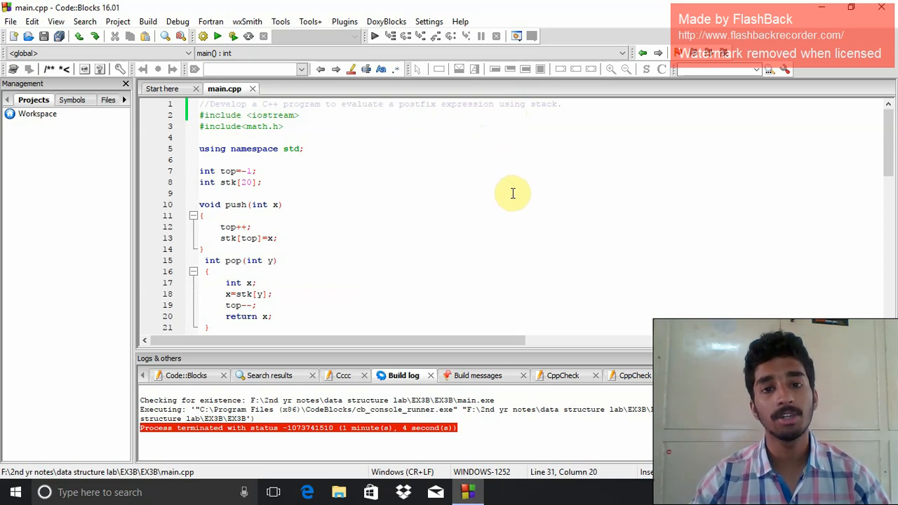
pyautogui.moveTo(510, 197)
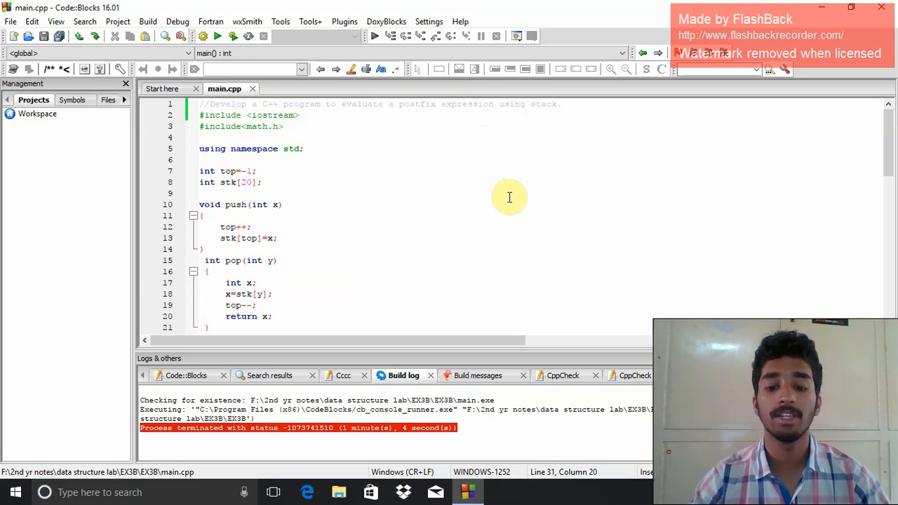
pyautogui.moveTo(407, 147)
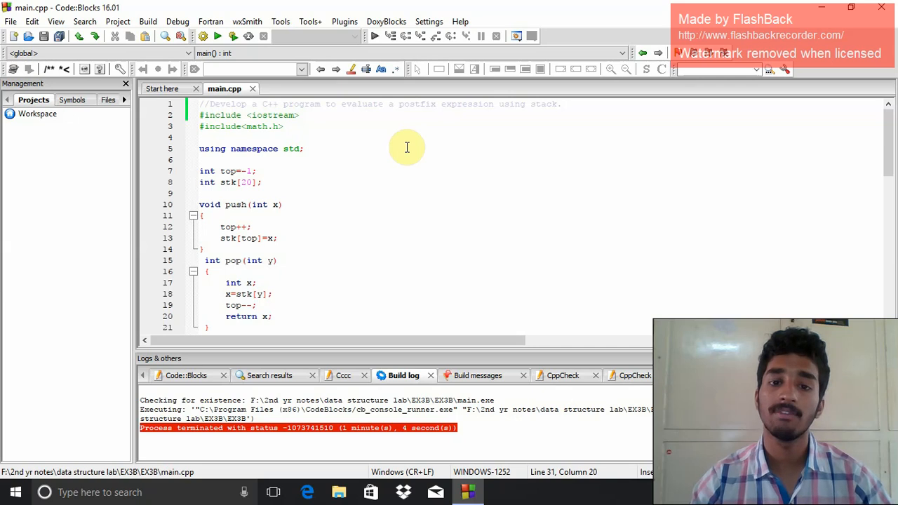
pyautogui.moveTo(393, 143)
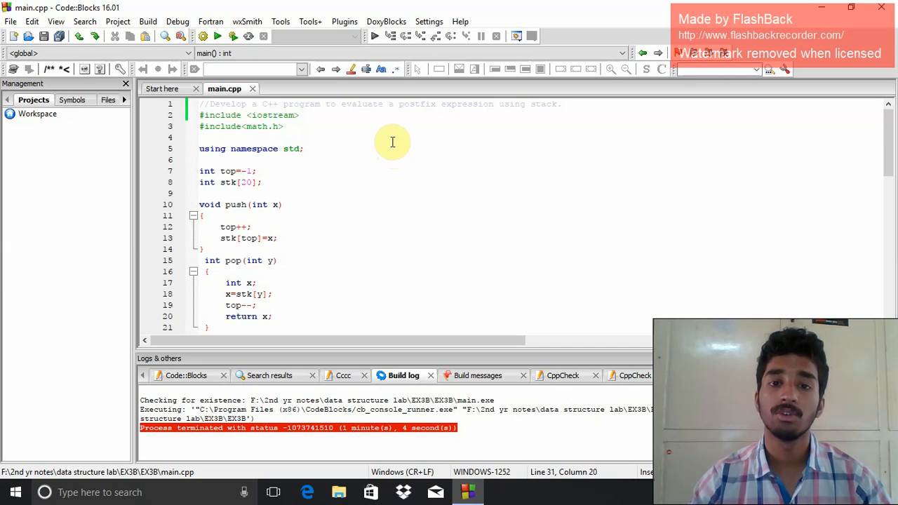